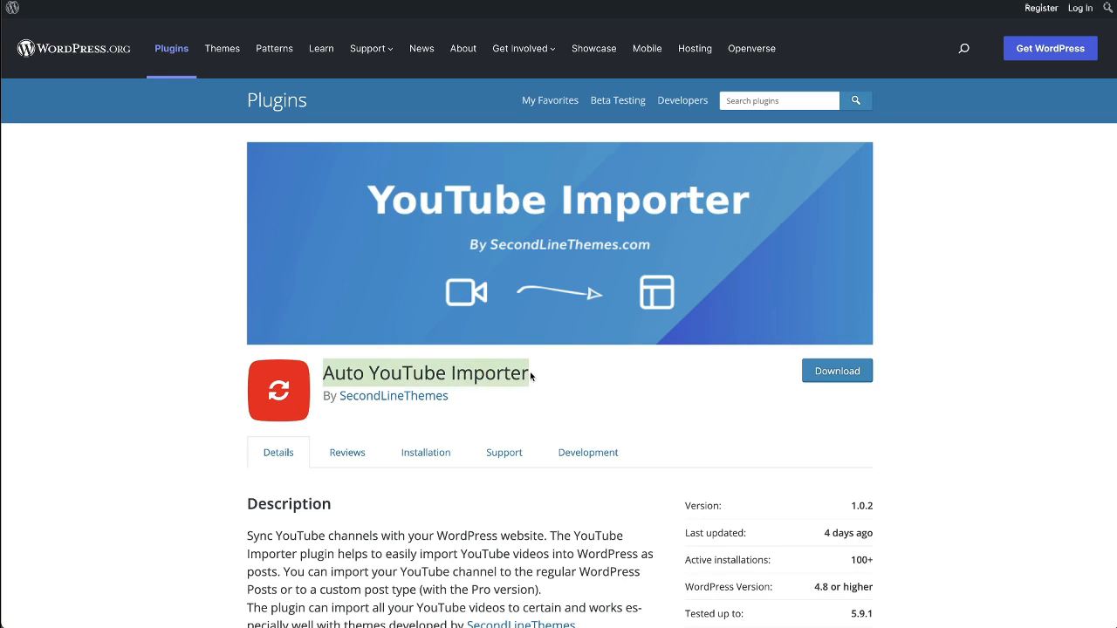
- Return from the WordPress.org plugin listing to the site's admin dashboard
{"action": "left_click", "coordinate": [541, 380]}
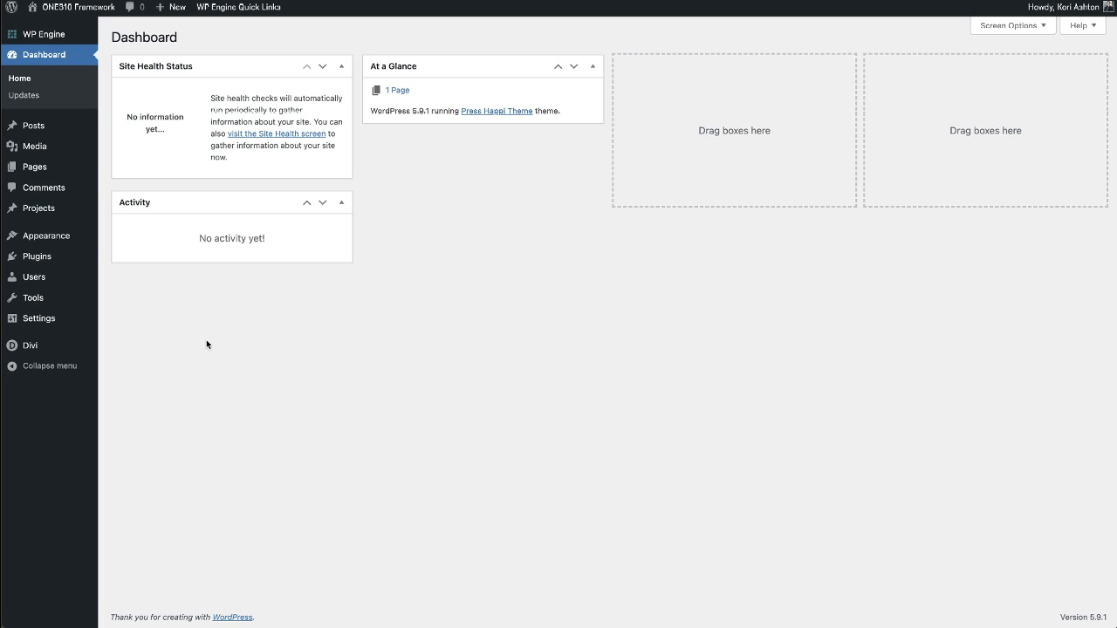
{"action": "mouse_move", "coordinate": [37, 255]}
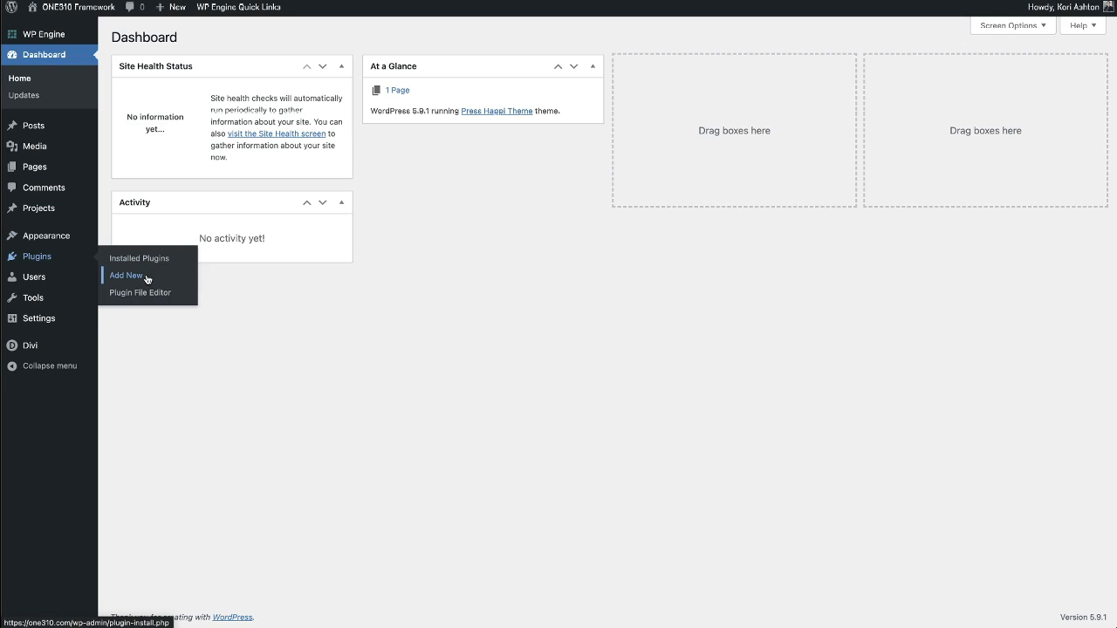
- Go to Plugins > Add New to reach the Add Plugins page
{"action": "left_click", "coordinate": [126, 276]}
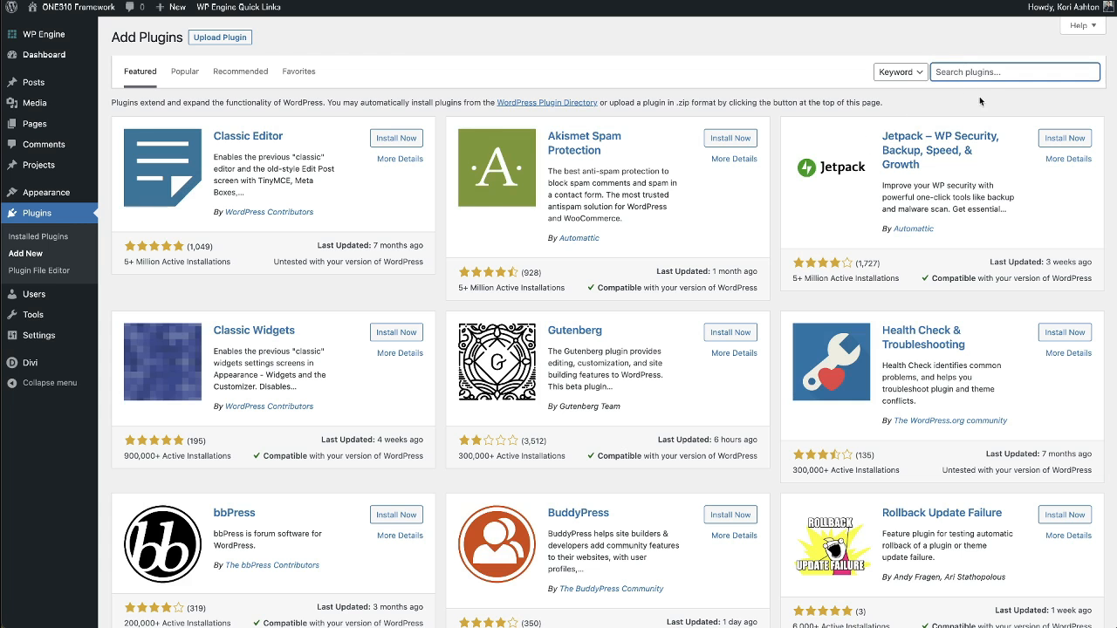
- Search the plugin directory for 'Auto YouTube Importer'
{"action": "type", "text": "Auto YouTube Importer"}
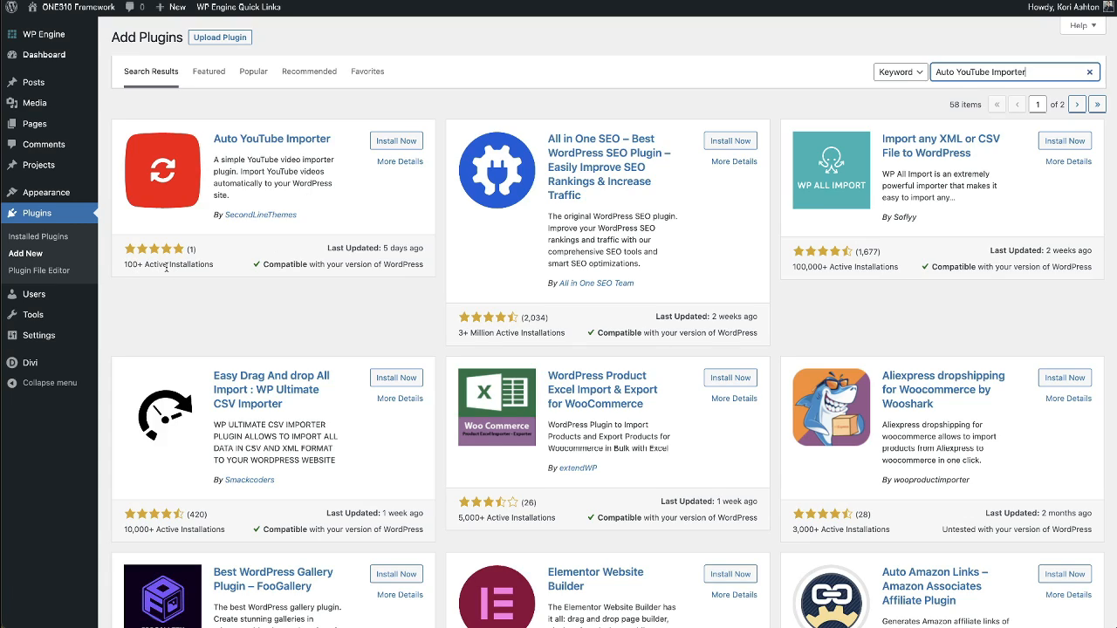
{"action": "mouse_move", "coordinate": [136, 275]}
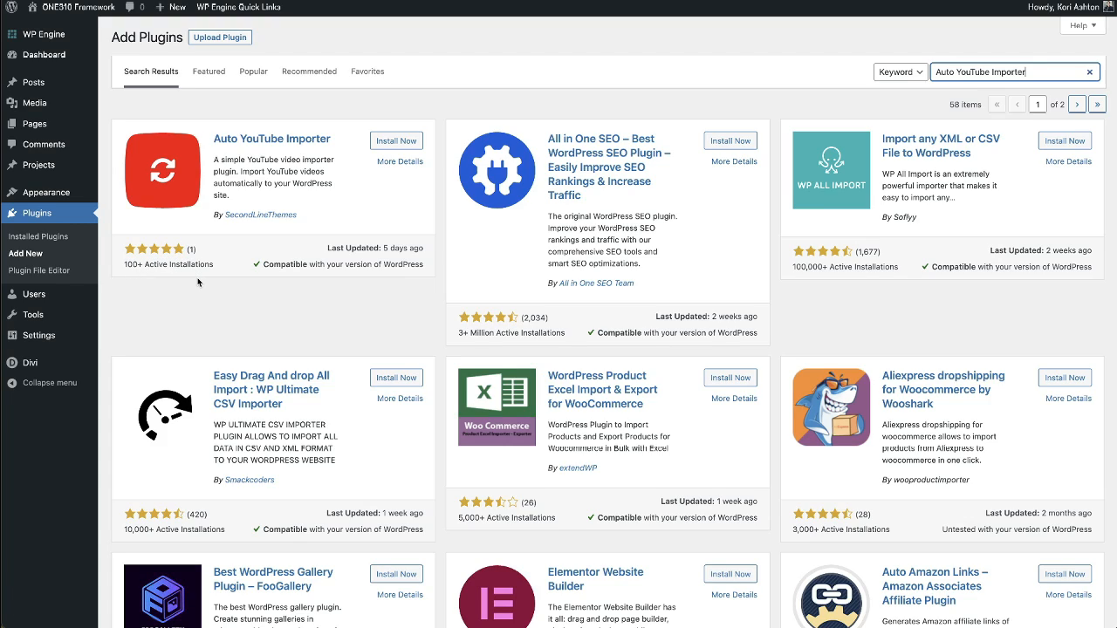
{"action": "mouse_move", "coordinate": [283, 183]}
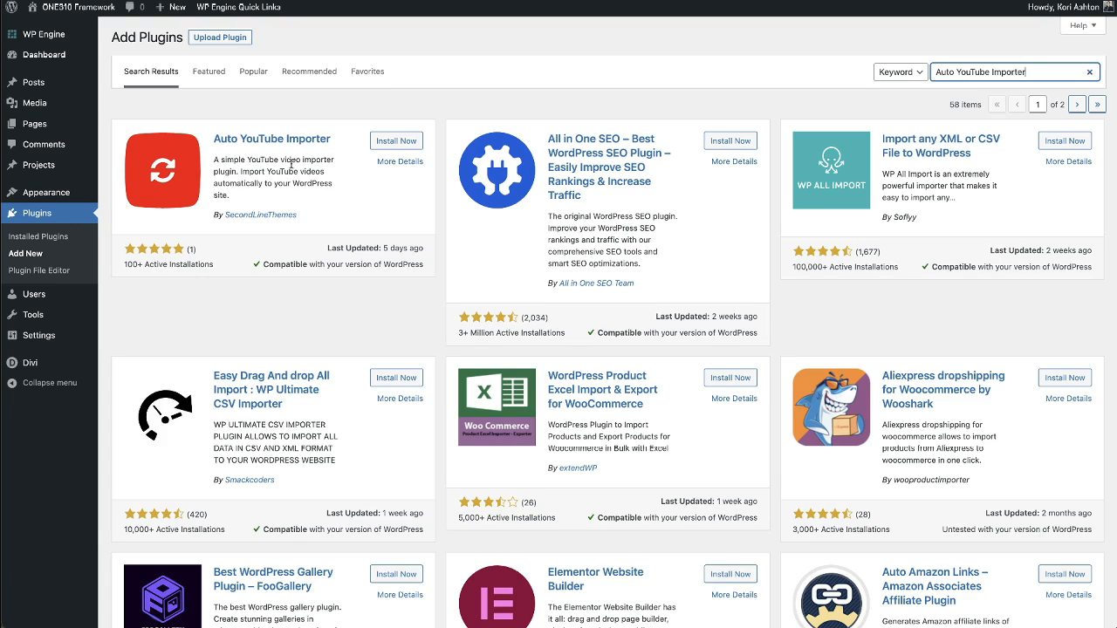
{"action": "mouse_move", "coordinate": [395, 140]}
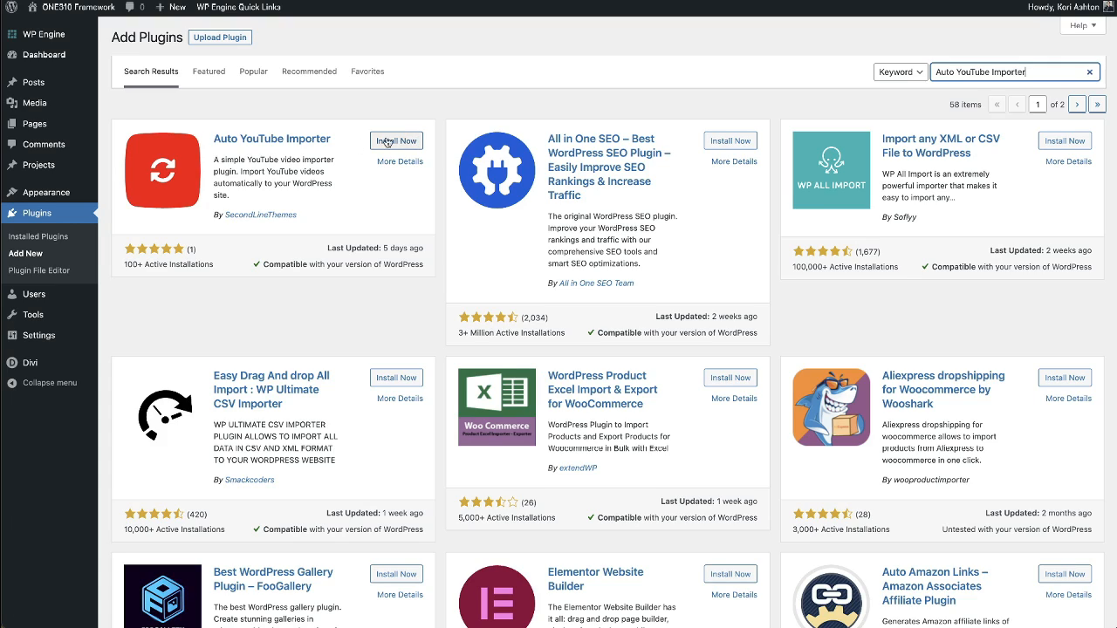
- Install the Auto YouTube Importer plugin and activate it on the site
{"action": "left_click", "coordinate": [397, 140]}
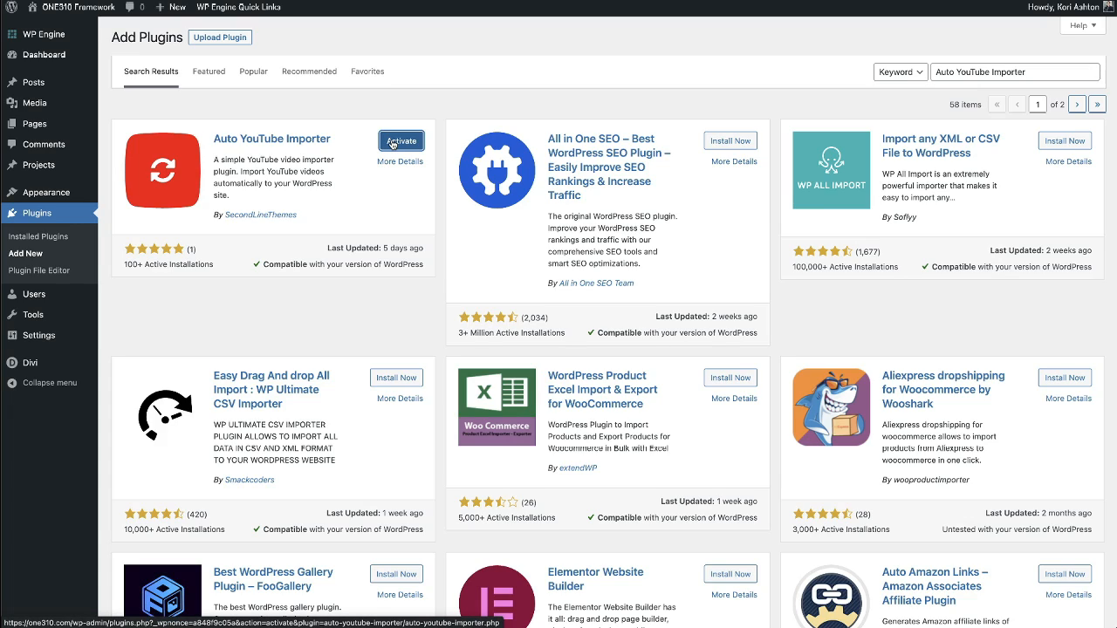
{"action": "left_click", "coordinate": [401, 139]}
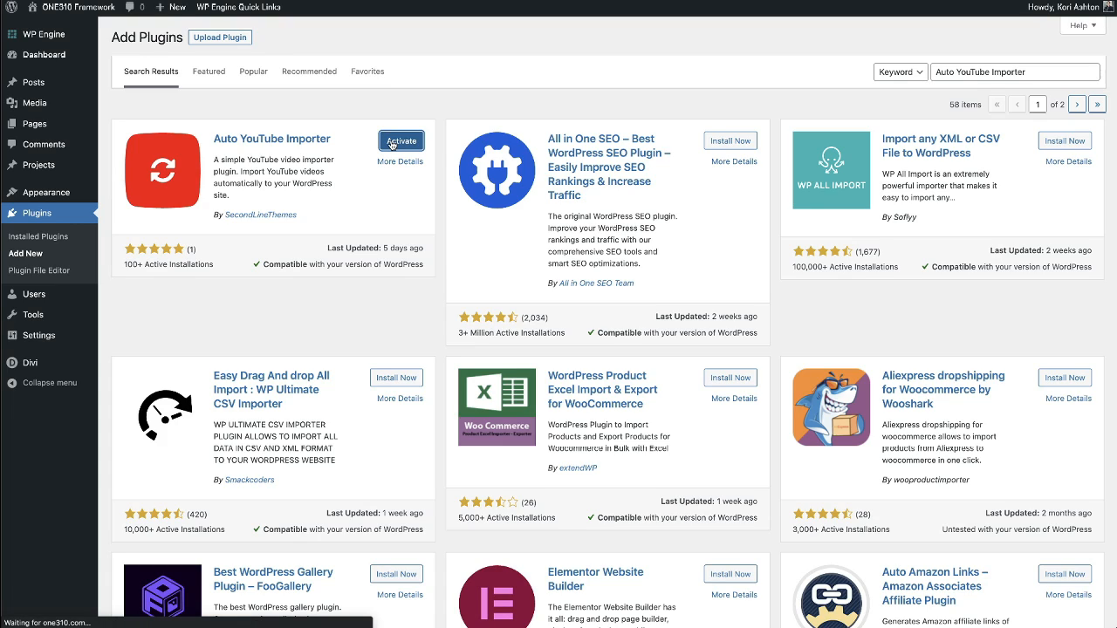
{"action": "left_click", "coordinate": [402, 139]}
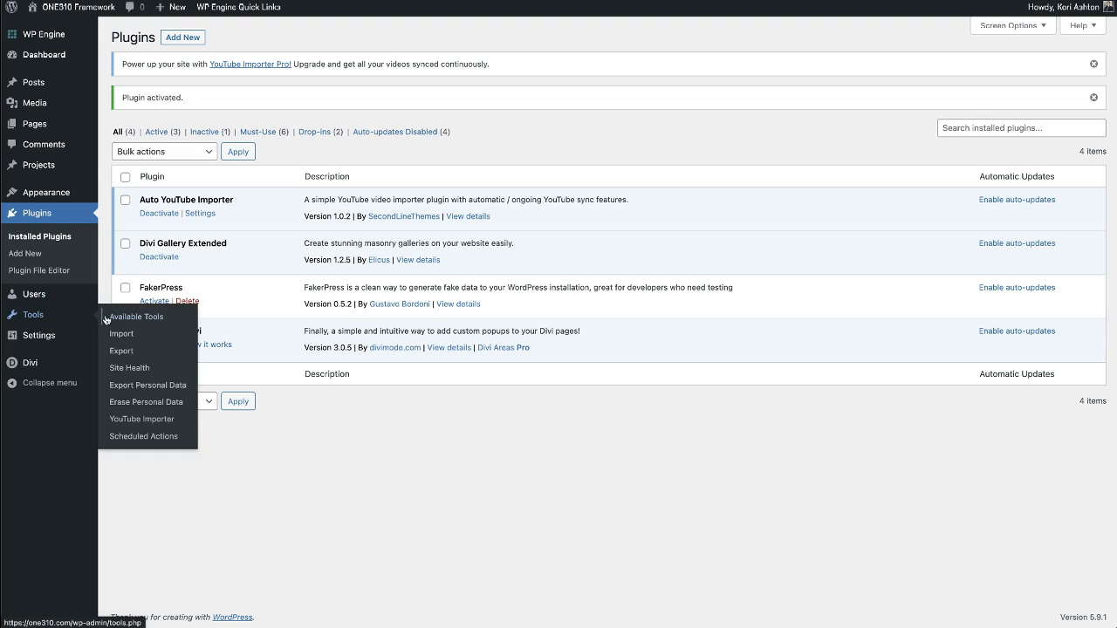
{"action": "mouse_move", "coordinate": [141, 419]}
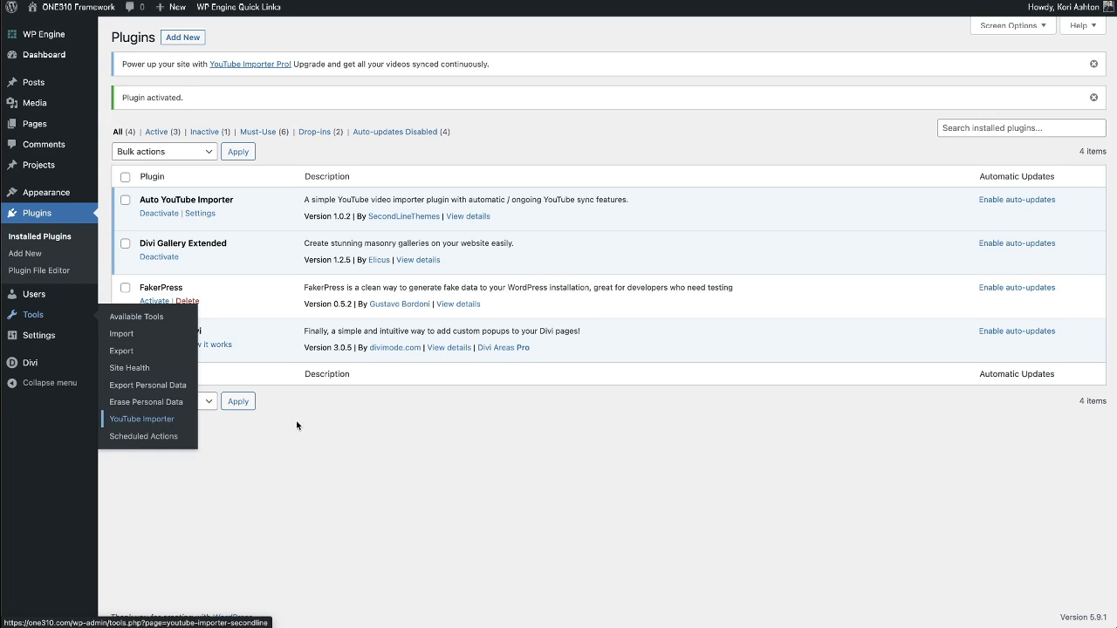
- Go to Tools > YouTube Importer to reach its Settings tab requesting an API key
{"action": "left_click", "coordinate": [141, 419]}
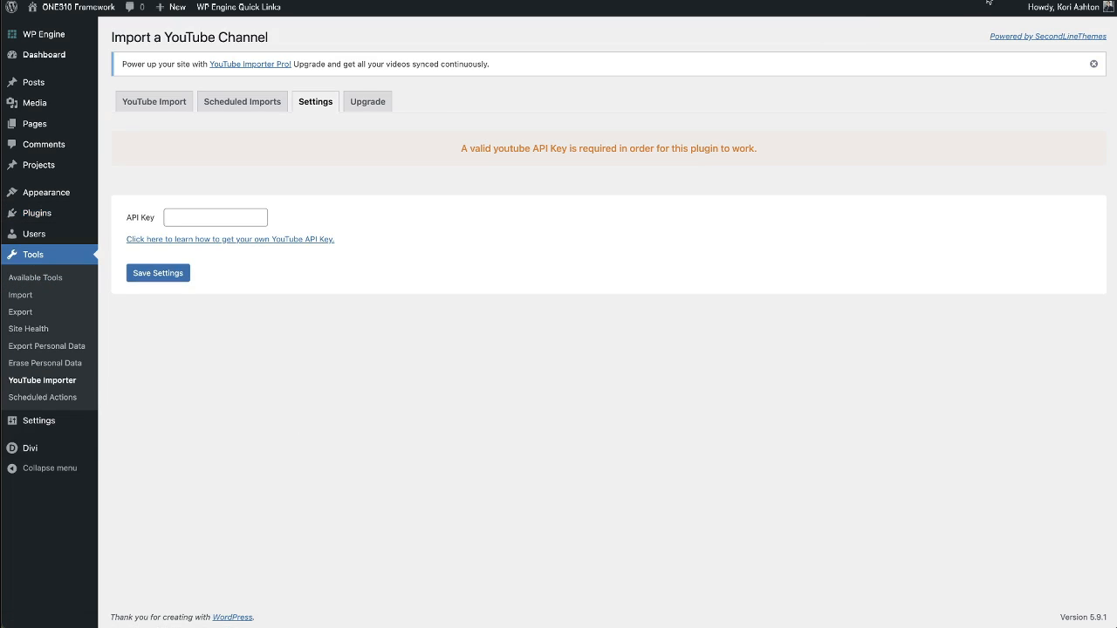
{"action": "mouse_move", "coordinate": [153, 227]}
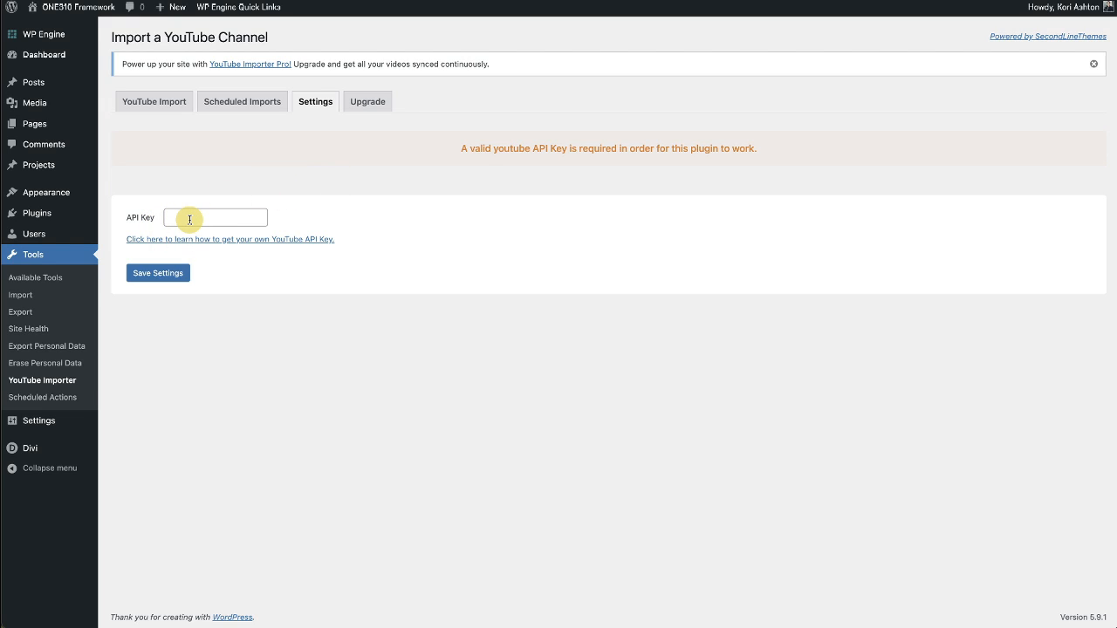
{"action": "mouse_move", "coordinate": [197, 215]}
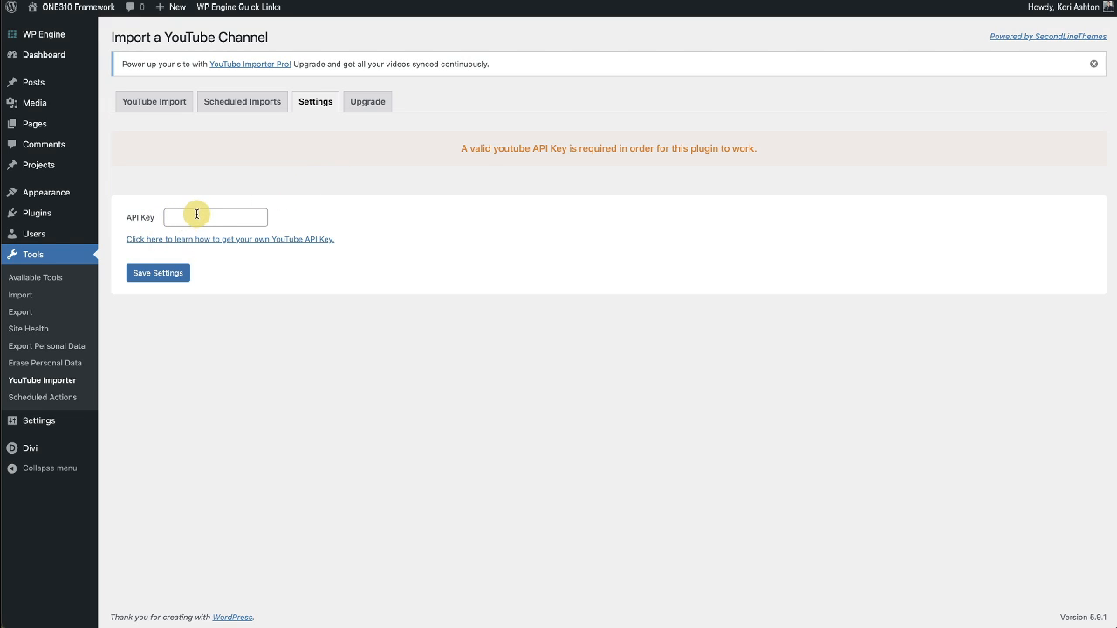
{"action": "mouse_move", "coordinate": [225, 229]}
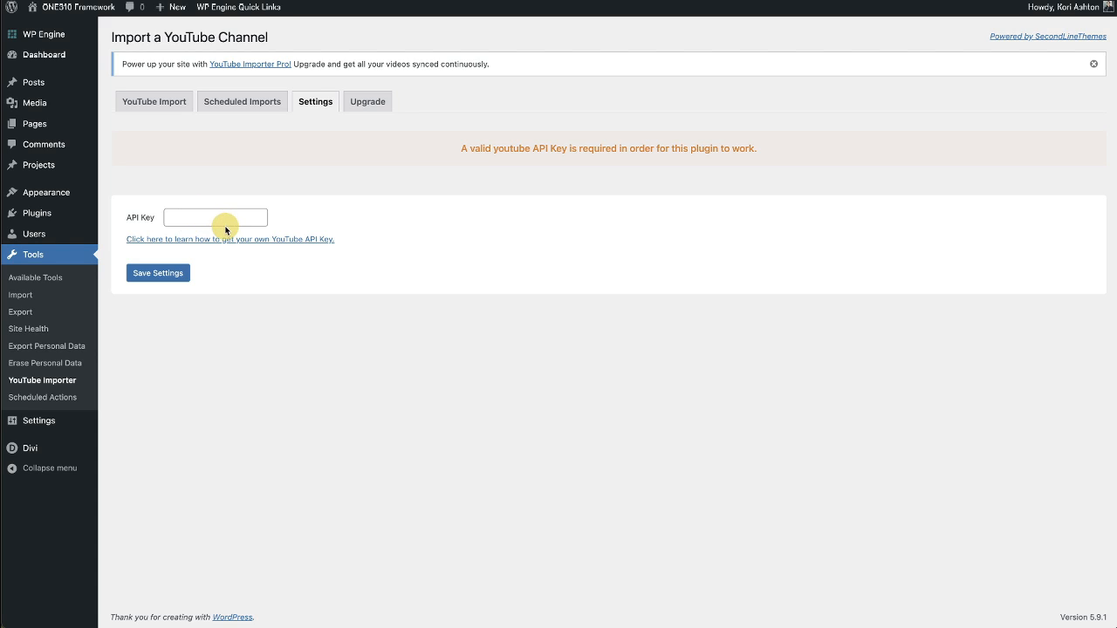
{"action": "mouse_move", "coordinate": [220, 244]}
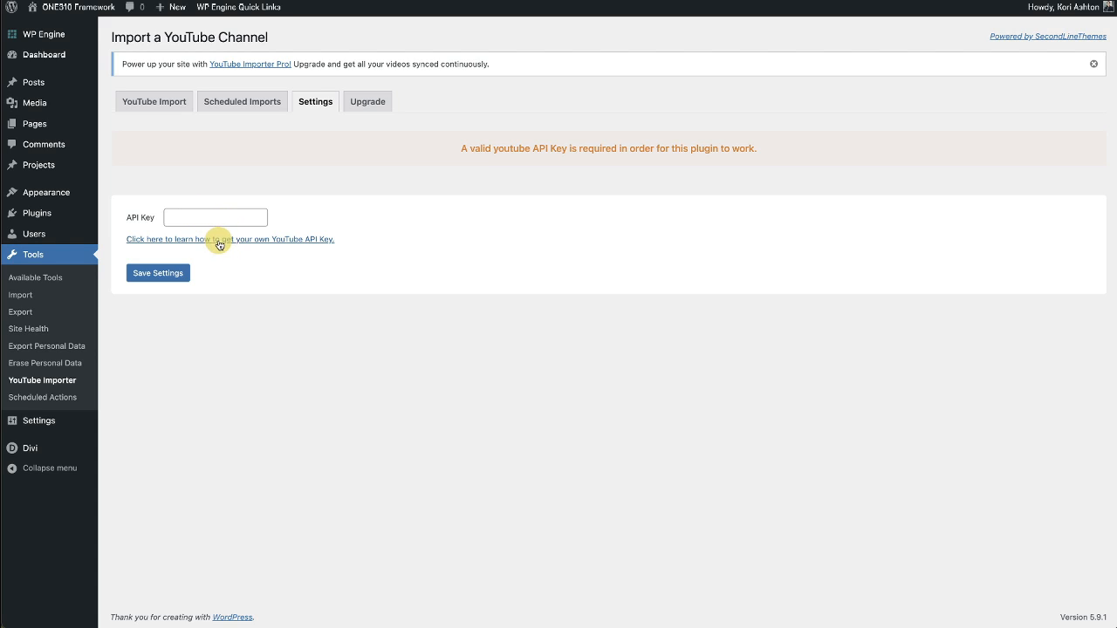
{"action": "mouse_move", "coordinate": [230, 240]}
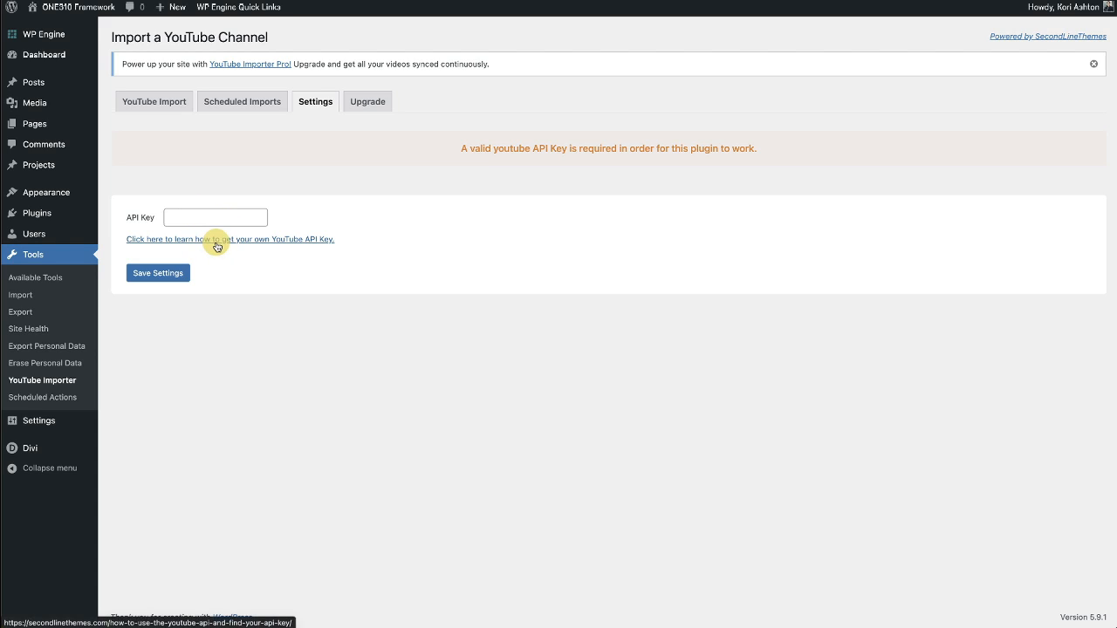
- Follow the 'learn how to get your own YouTube API Key' link and read through the guide
{"action": "left_click", "coordinate": [228, 239]}
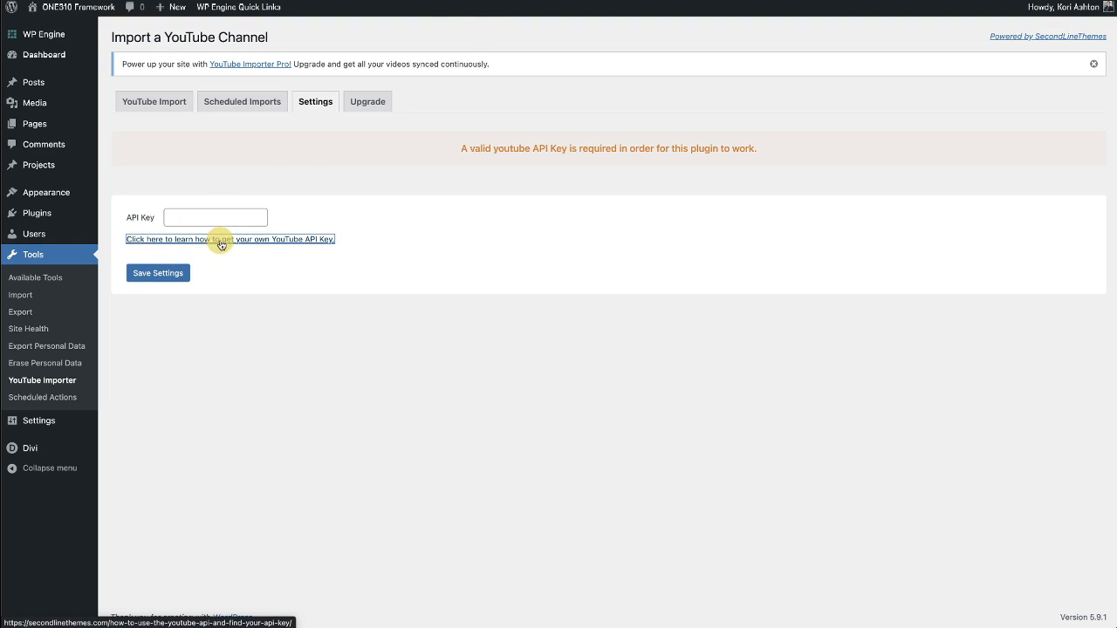
{"action": "left_click", "coordinate": [230, 238]}
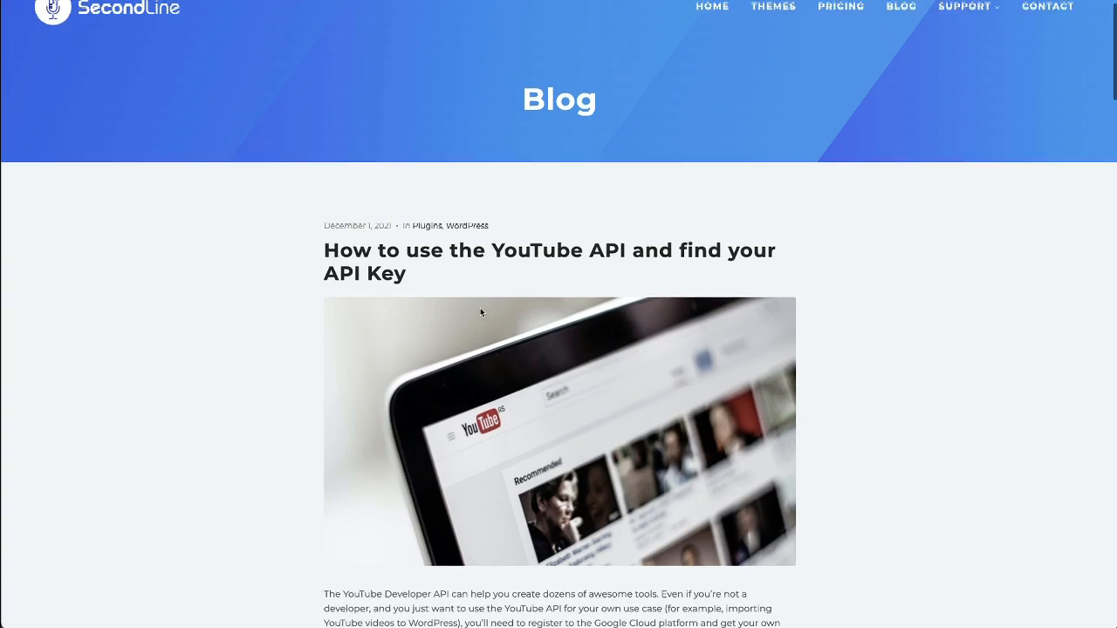
{"action": "scroll", "scroll_direction": "down", "scroll_amount": 3}
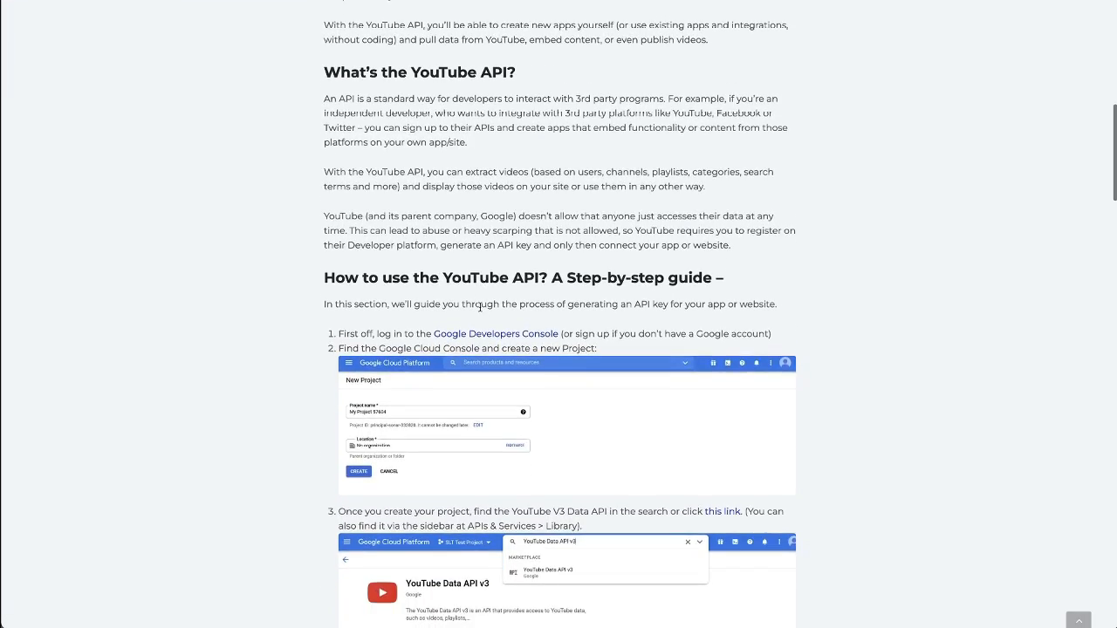
{"action": "scroll", "scroll_direction": "down", "scroll_amount": 3}
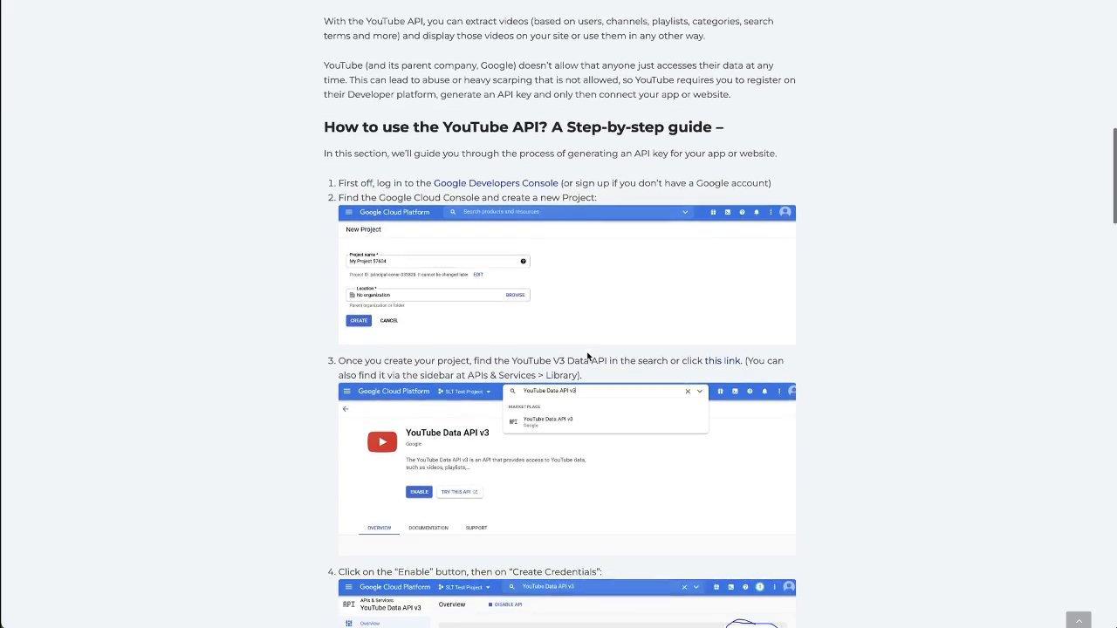
{"action": "scroll", "scroll_direction": "down", "scroll_amount": 3}
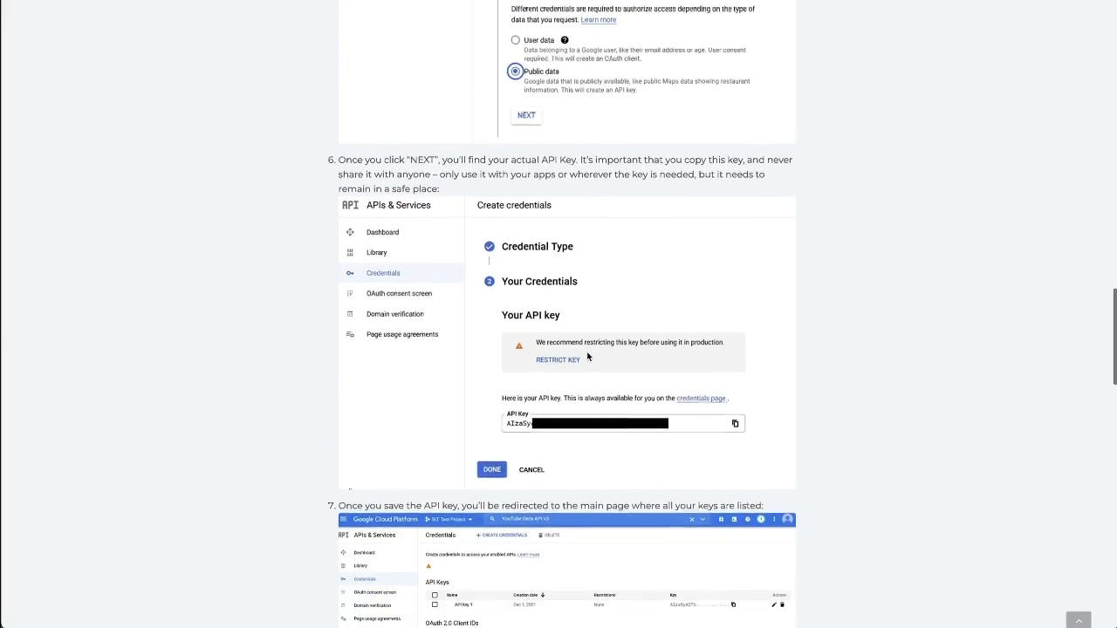
{"action": "scroll", "scroll_direction": "down", "scroll_amount": 3}
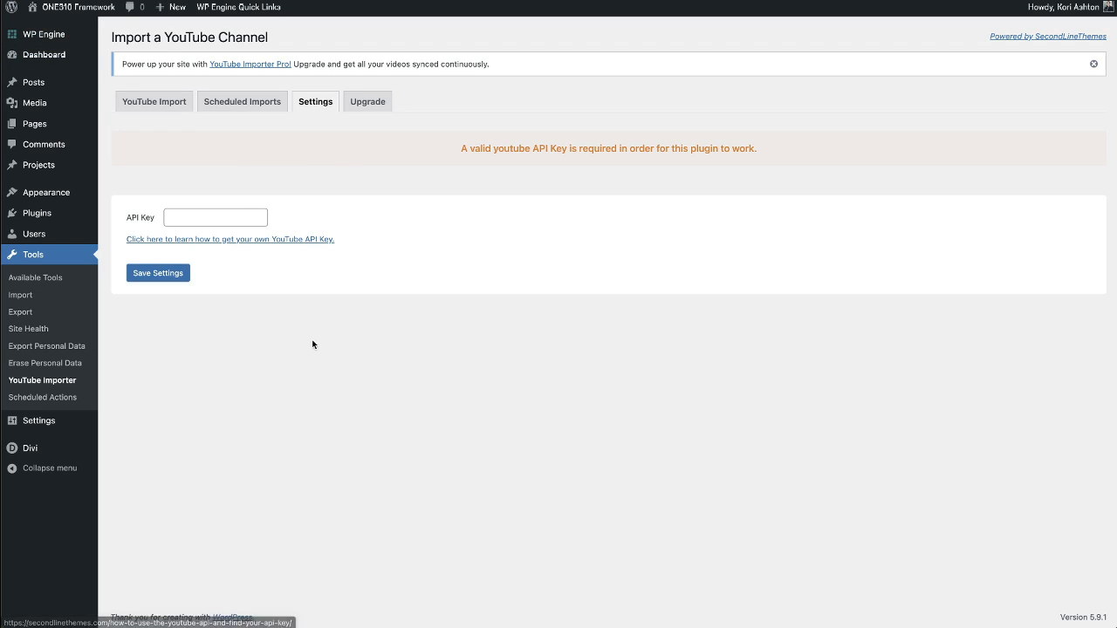
{"action": "mouse_move", "coordinate": [283, 180]}
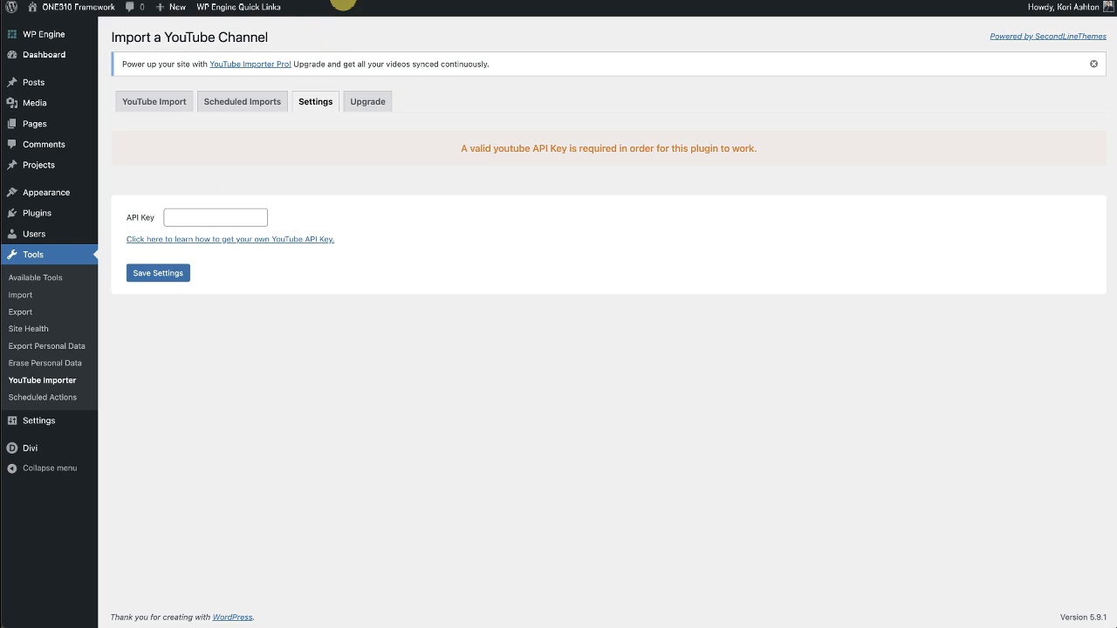
{"action": "left_click", "coordinate": [153, 101]}
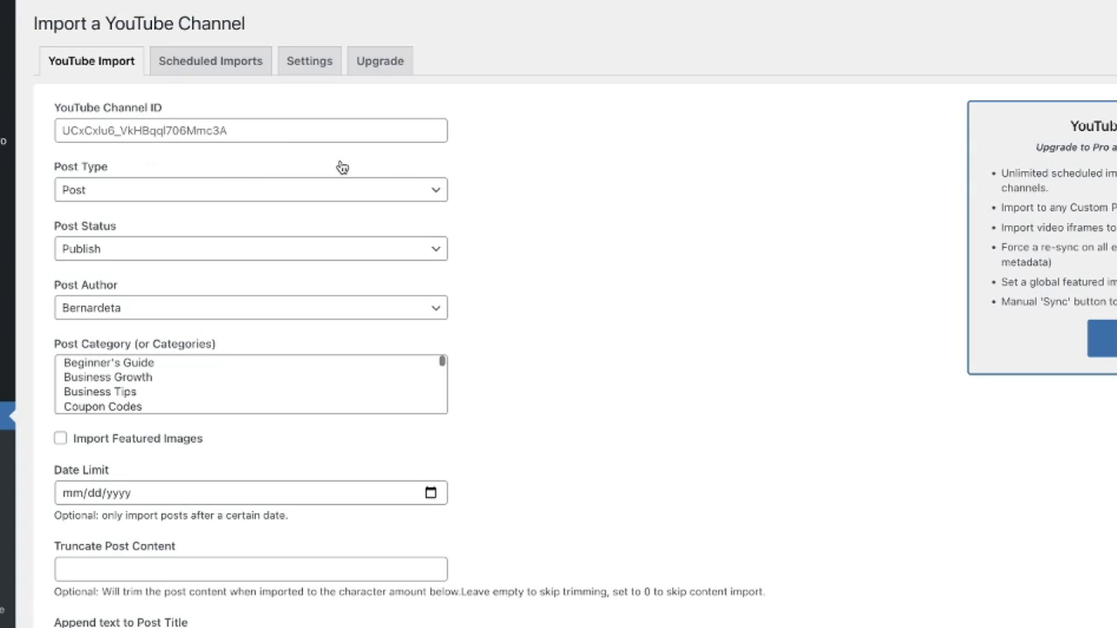
{"action": "mouse_move", "coordinate": [137, 124]}
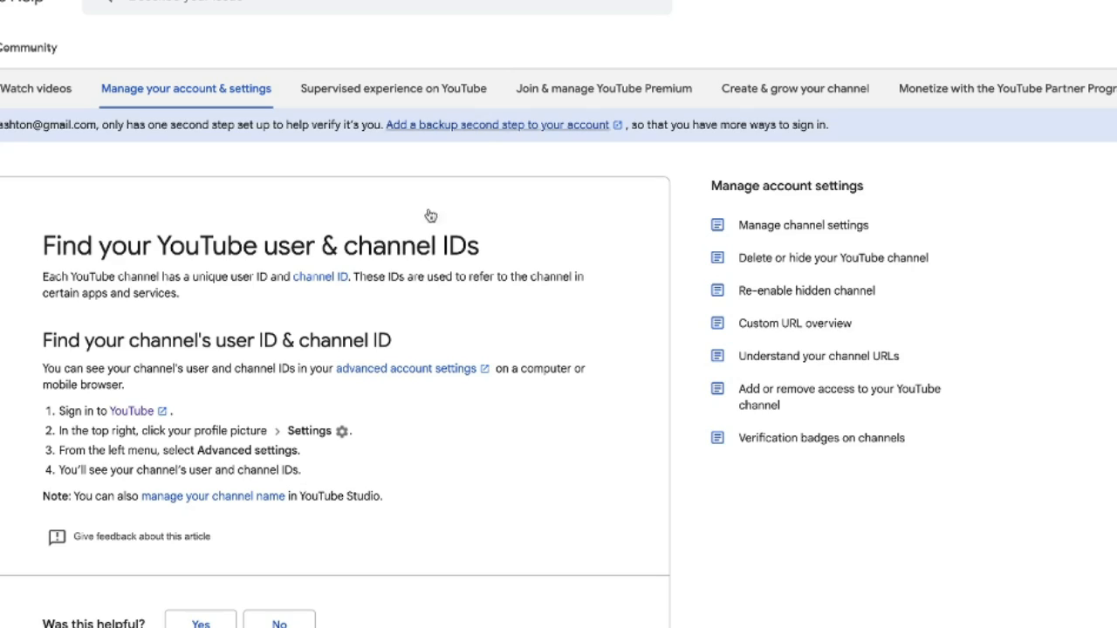
{"action": "mouse_move", "coordinate": [479, 470]}
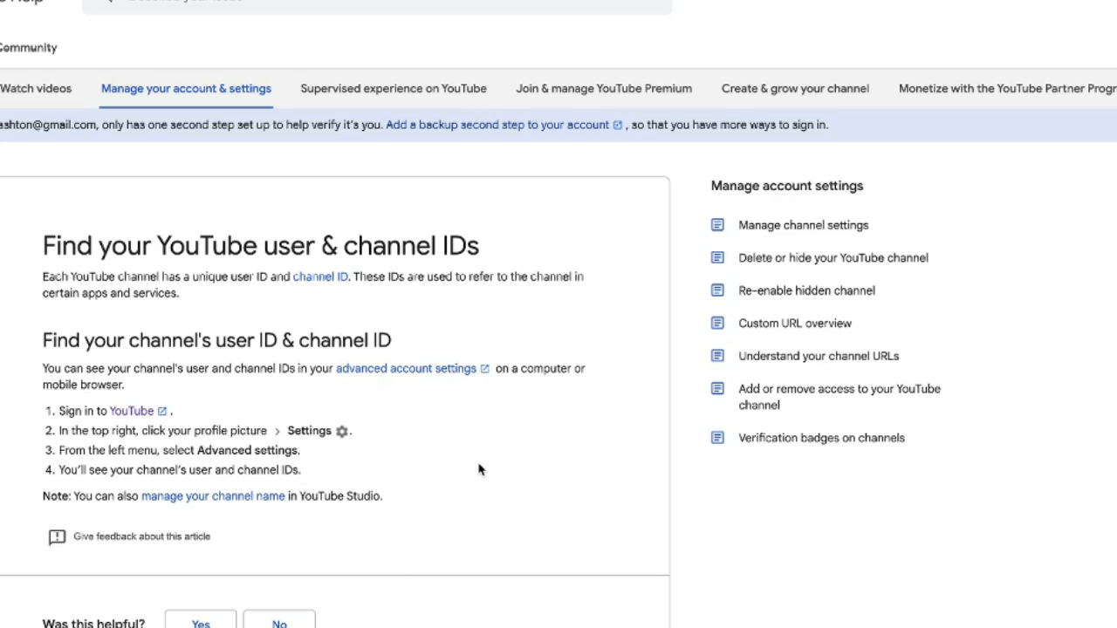
{"action": "mouse_move", "coordinate": [475, 468]}
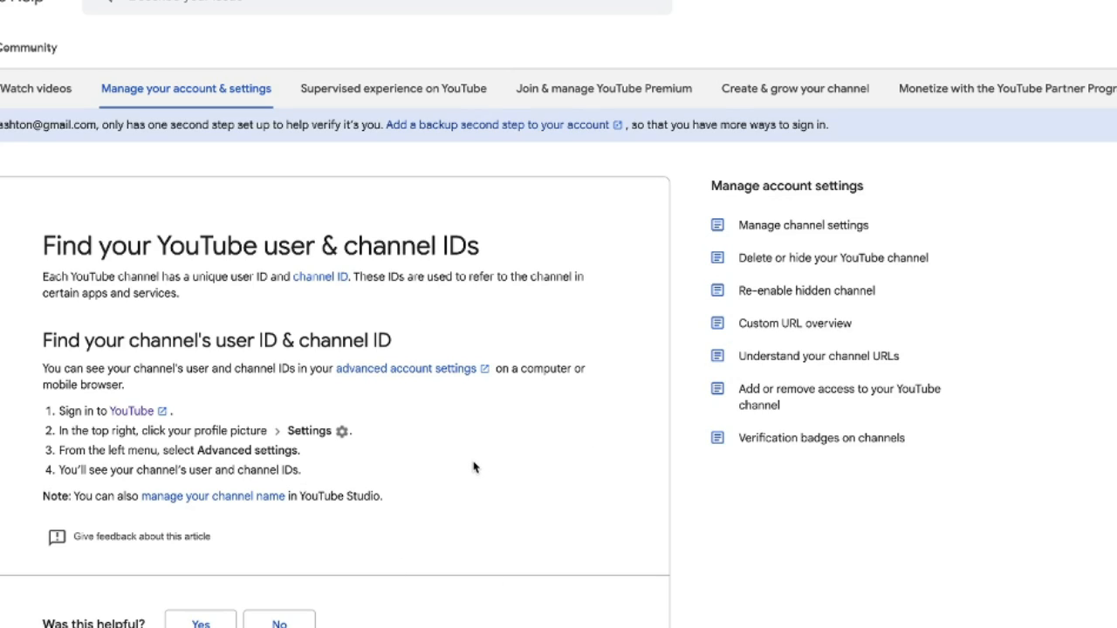
{"action": "mouse_move", "coordinate": [464, 464]}
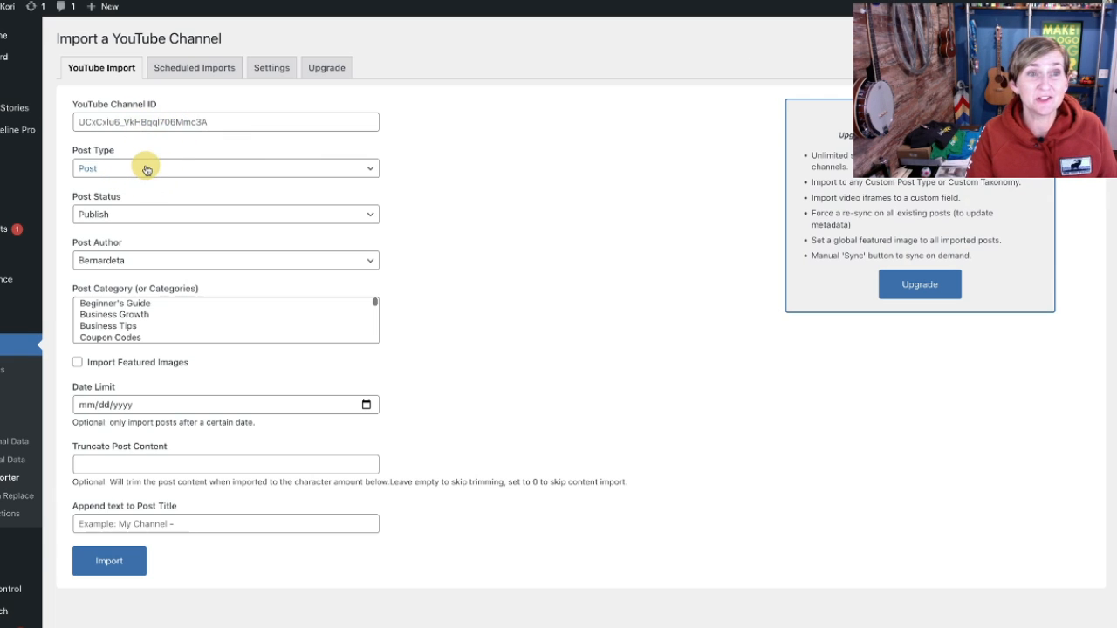
{"action": "mouse_move", "coordinate": [265, 169]}
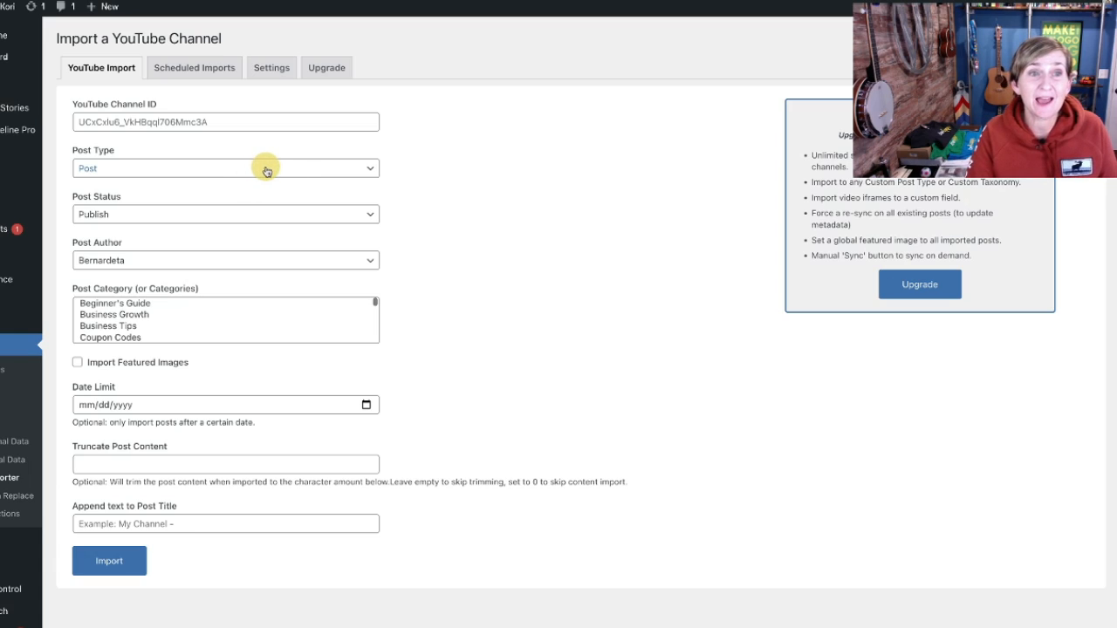
- Keep Post Status on Publish and set Kori Ashton as the post author
{"action": "left_click", "coordinate": [225, 168]}
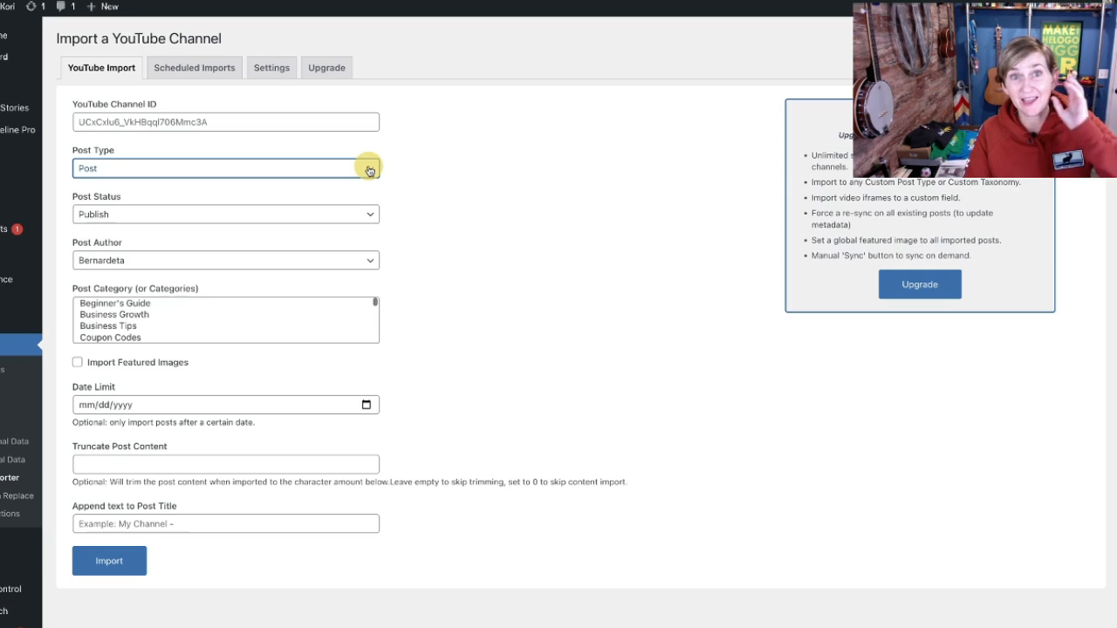
{"action": "mouse_move", "coordinate": [348, 187]}
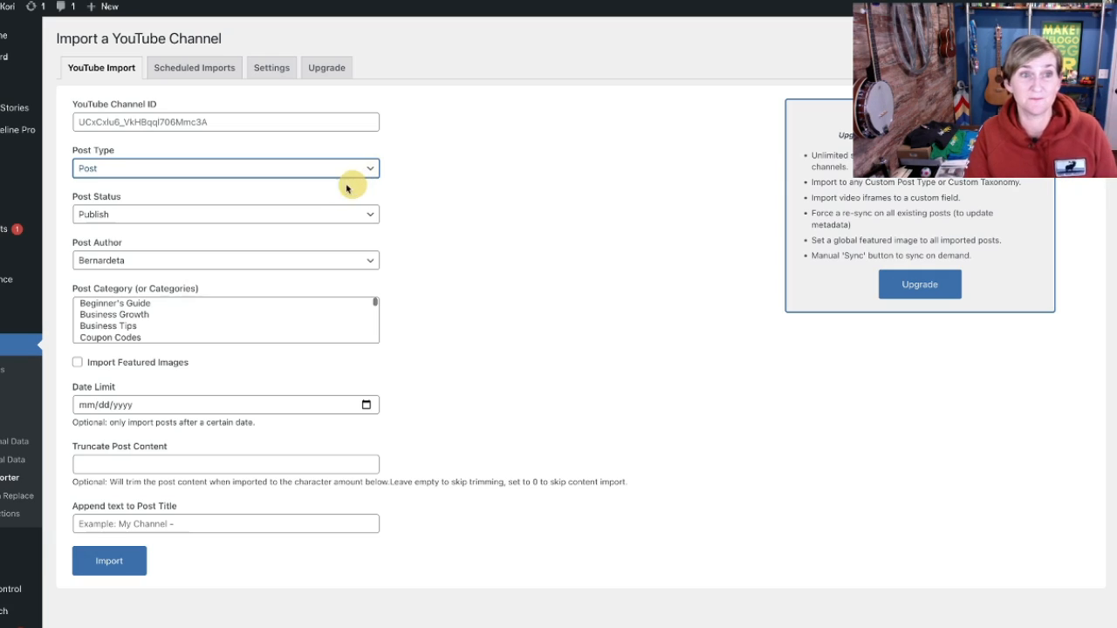
{"action": "left_click", "coordinate": [225, 213]}
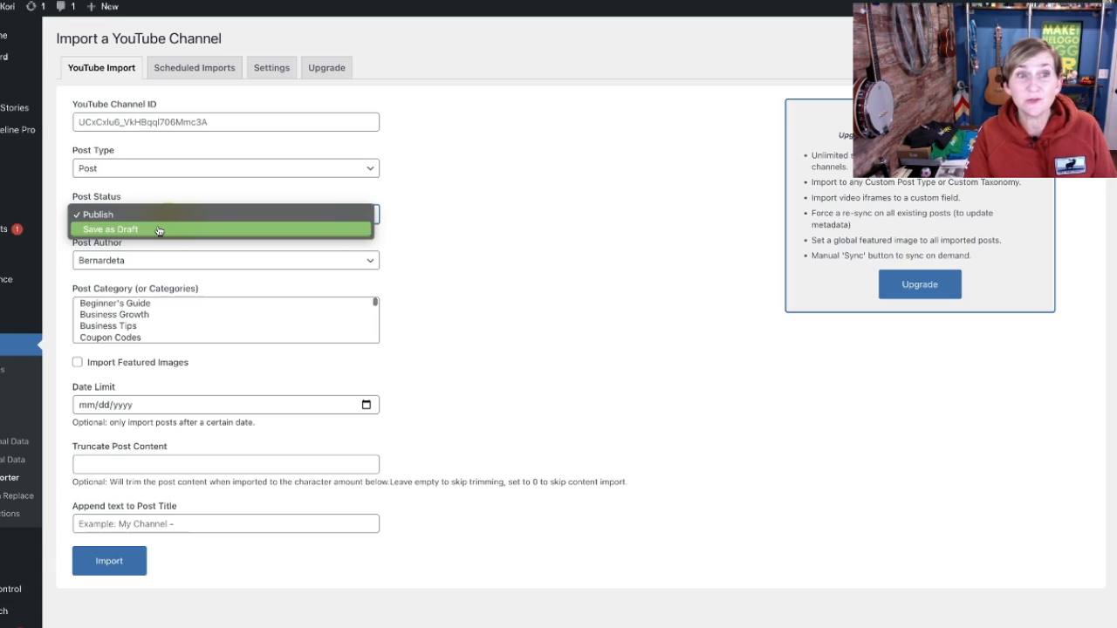
{"action": "mouse_move", "coordinate": [202, 196]}
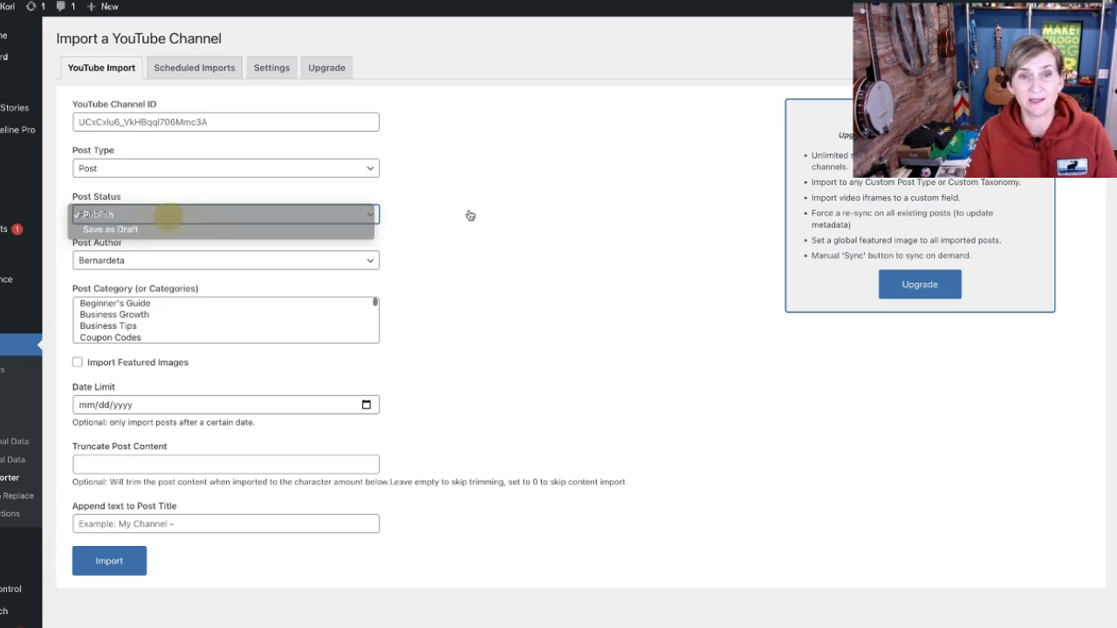
{"action": "left_click", "coordinate": [223, 258]}
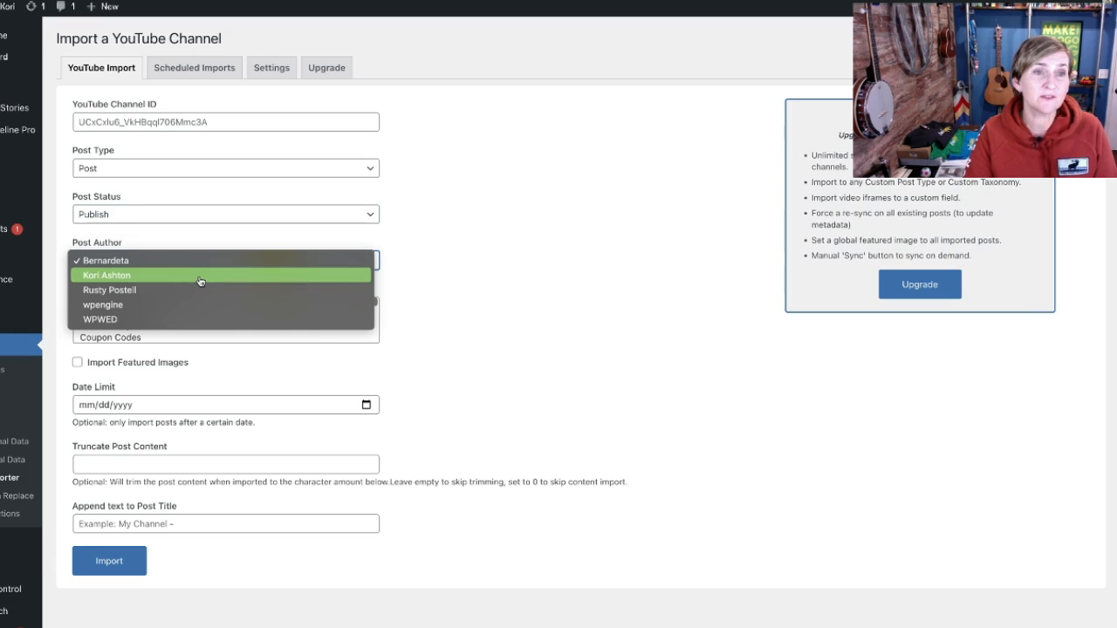
{"action": "left_click", "coordinate": [105, 275]}
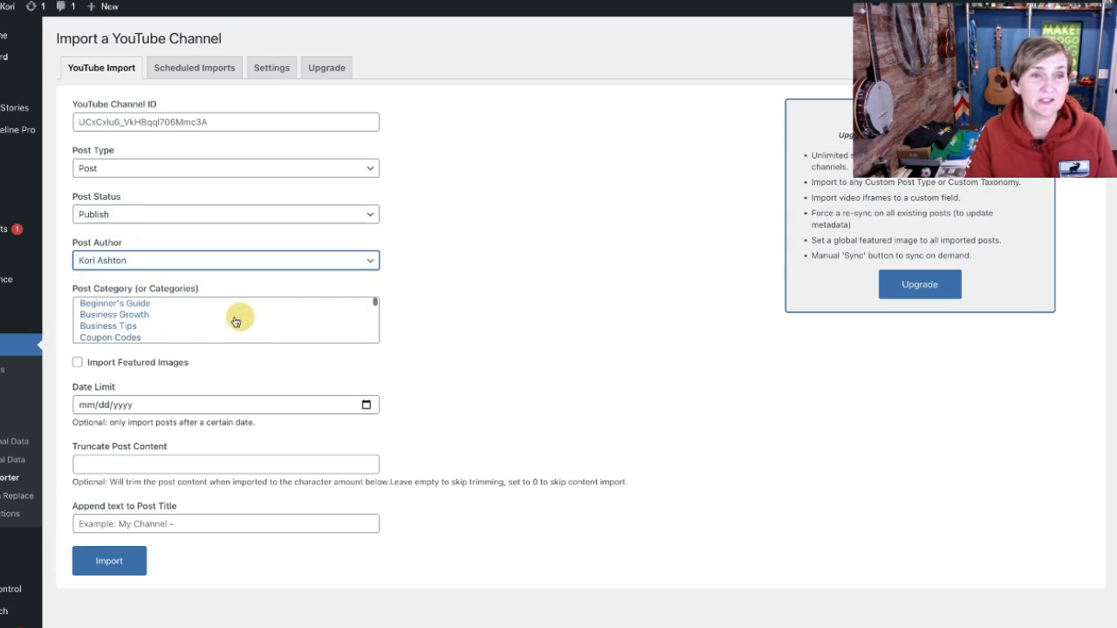
- Assign Business Growth and Business Tips categories and enable Import Featured Images
{"action": "left_click", "coordinate": [115, 315]}
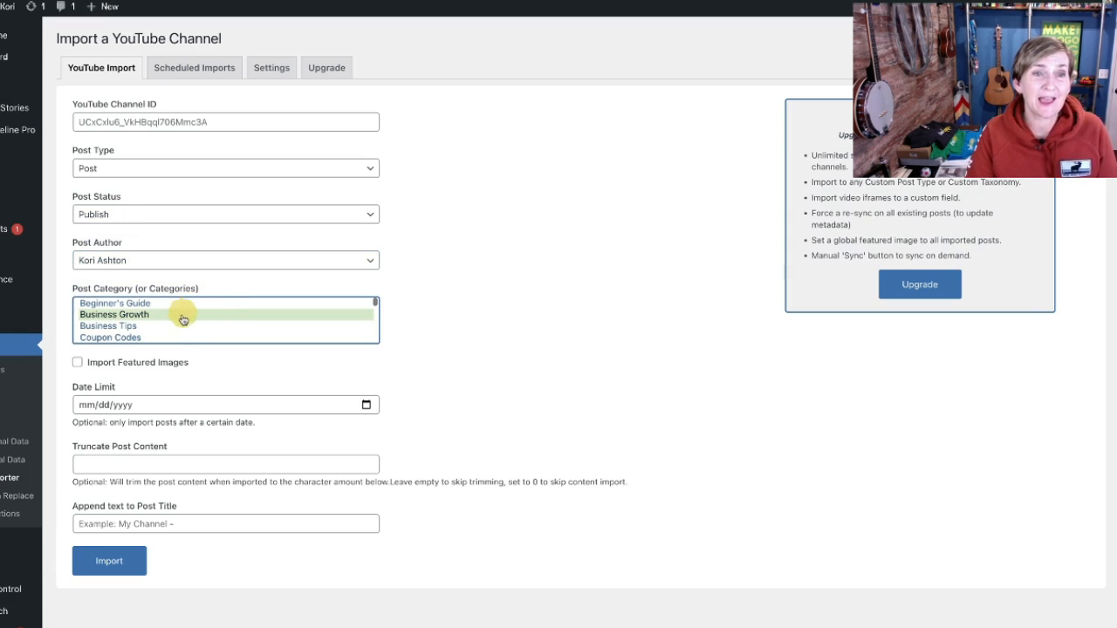
{"action": "left_click", "coordinate": [108, 327]}
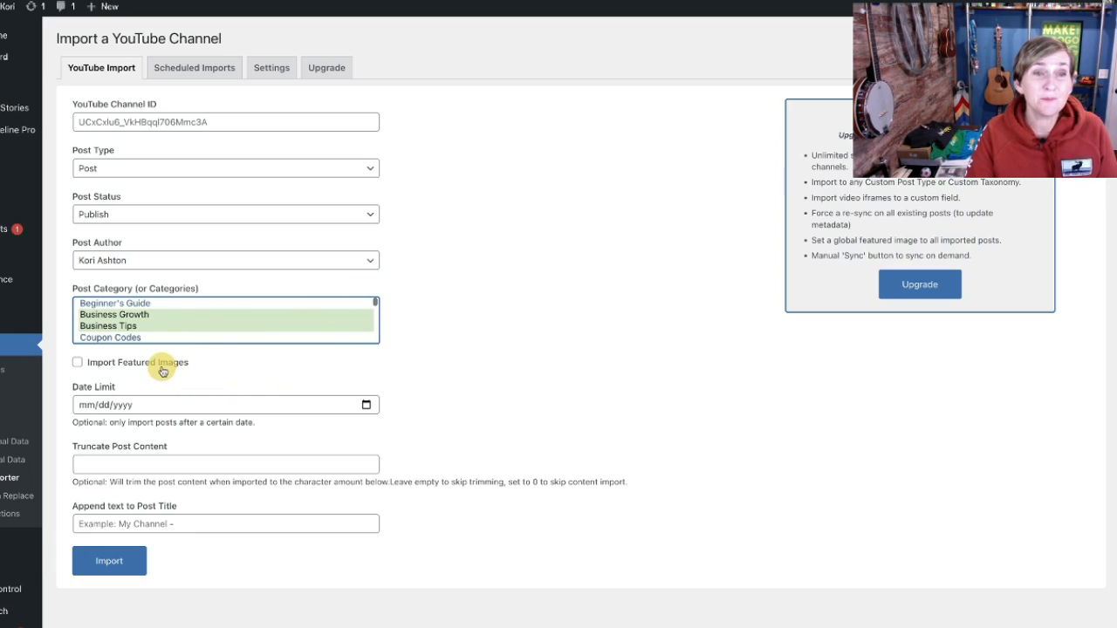
{"action": "left_click", "coordinate": [76, 361]}
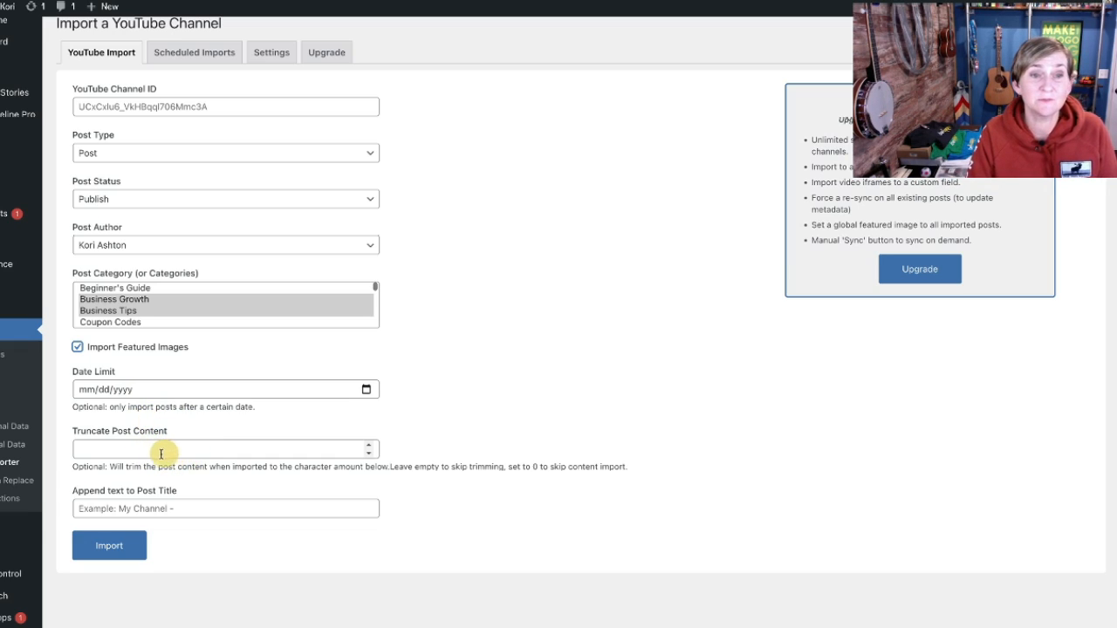
{"action": "mouse_move", "coordinate": [204, 452]}
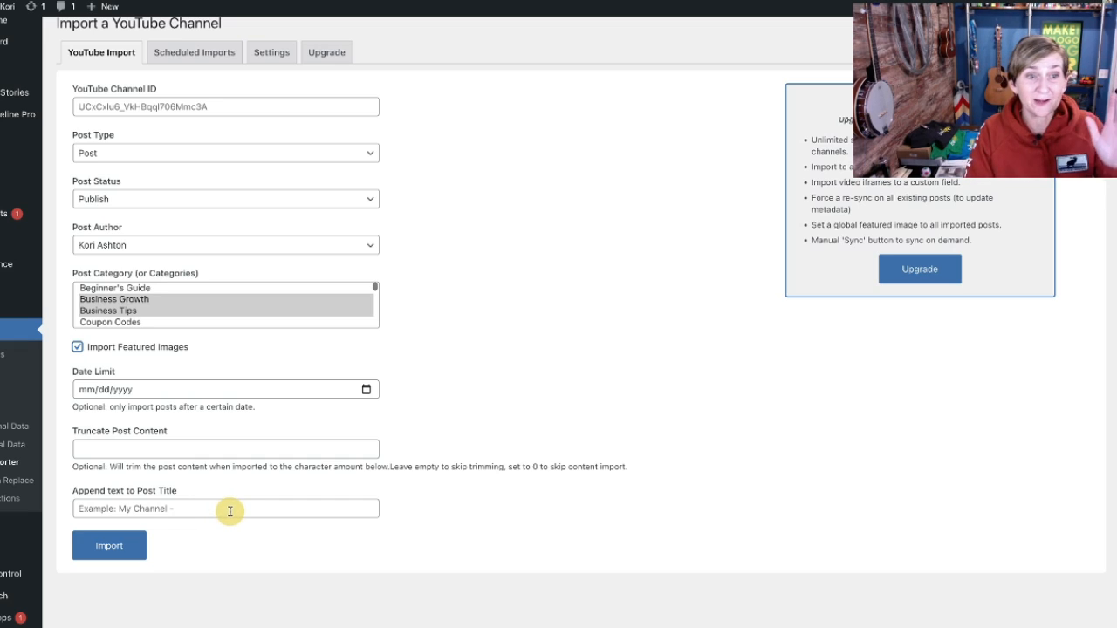
{"action": "mouse_move", "coordinate": [248, 574]}
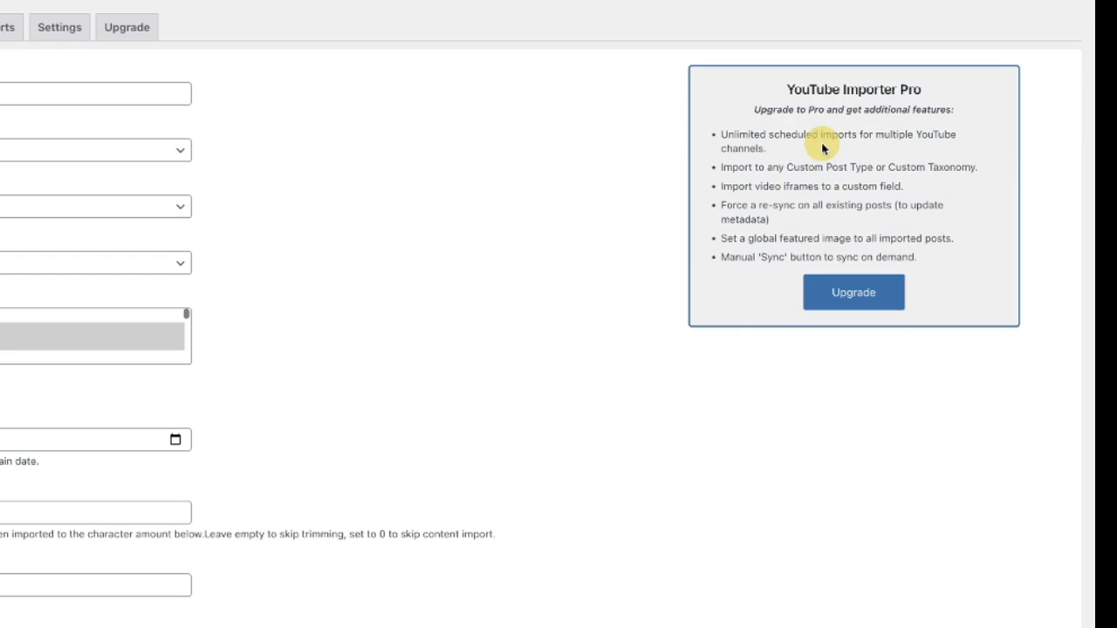
{"action": "mouse_move", "coordinate": [853, 294]}
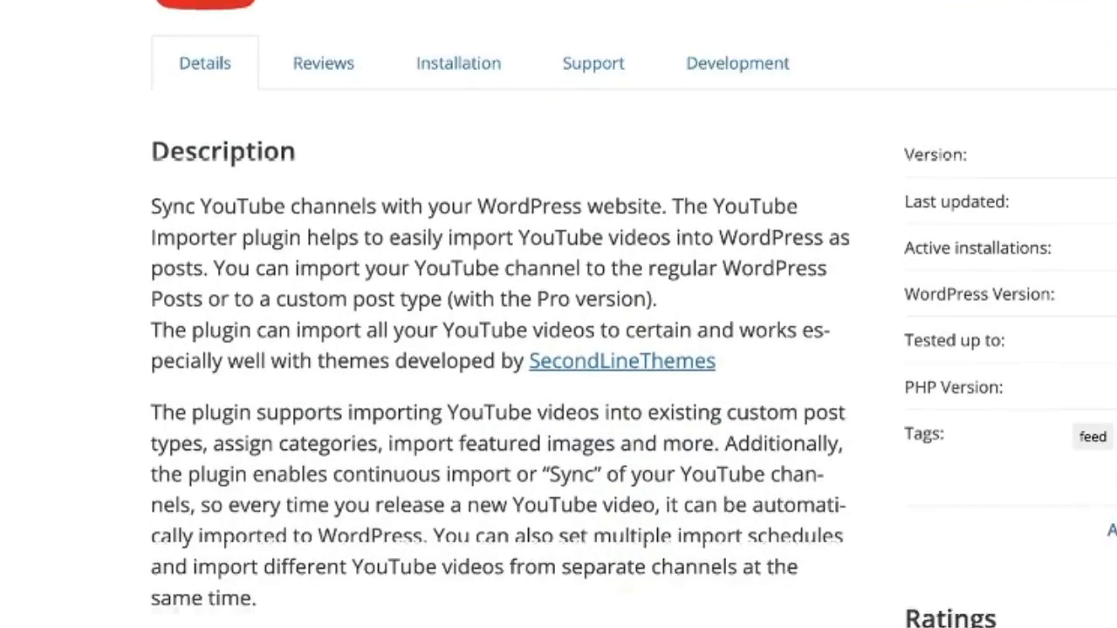
- Scroll the plugin's Details to the PRO VERSION feature list
{"action": "scroll", "scroll_direction": "down", "scroll_amount": 3}
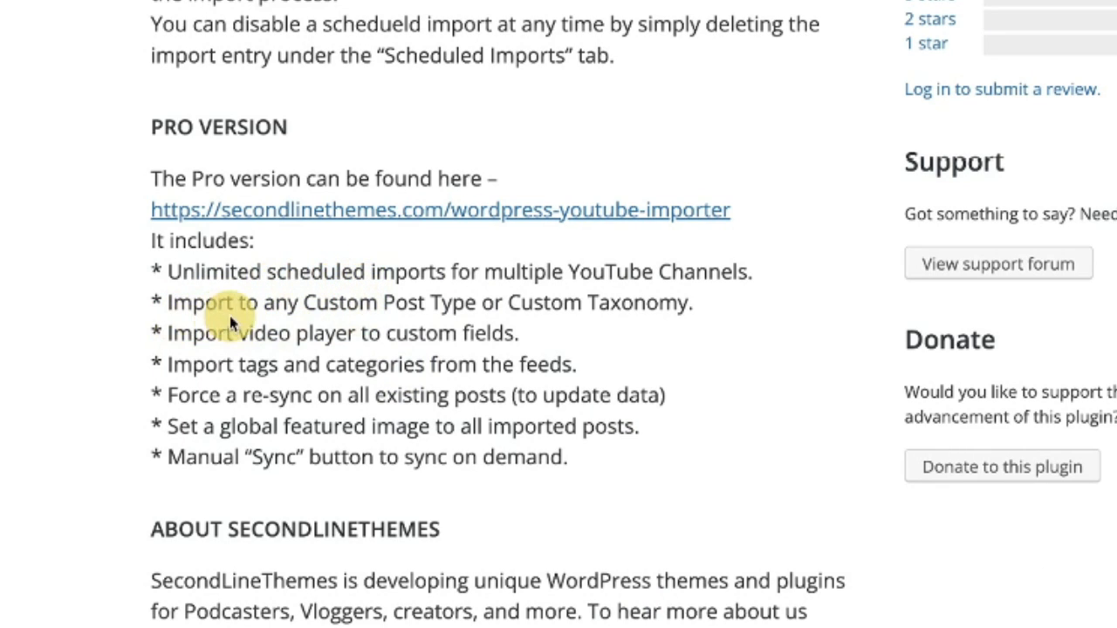
{"action": "mouse_move", "coordinate": [600, 314]}
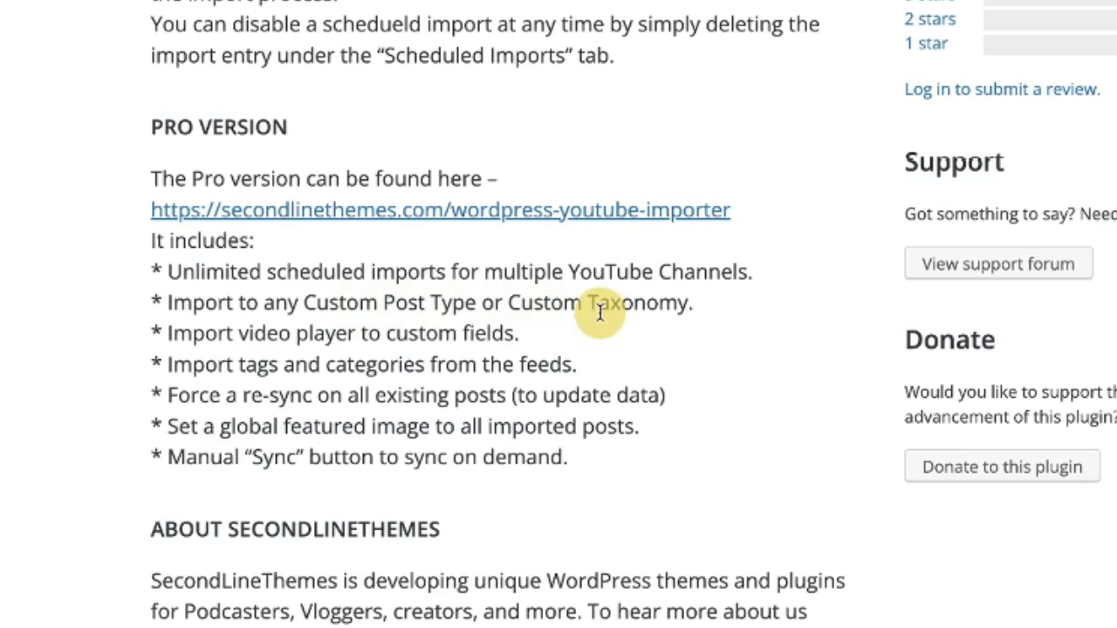
{"action": "mouse_move", "coordinate": [423, 339]}
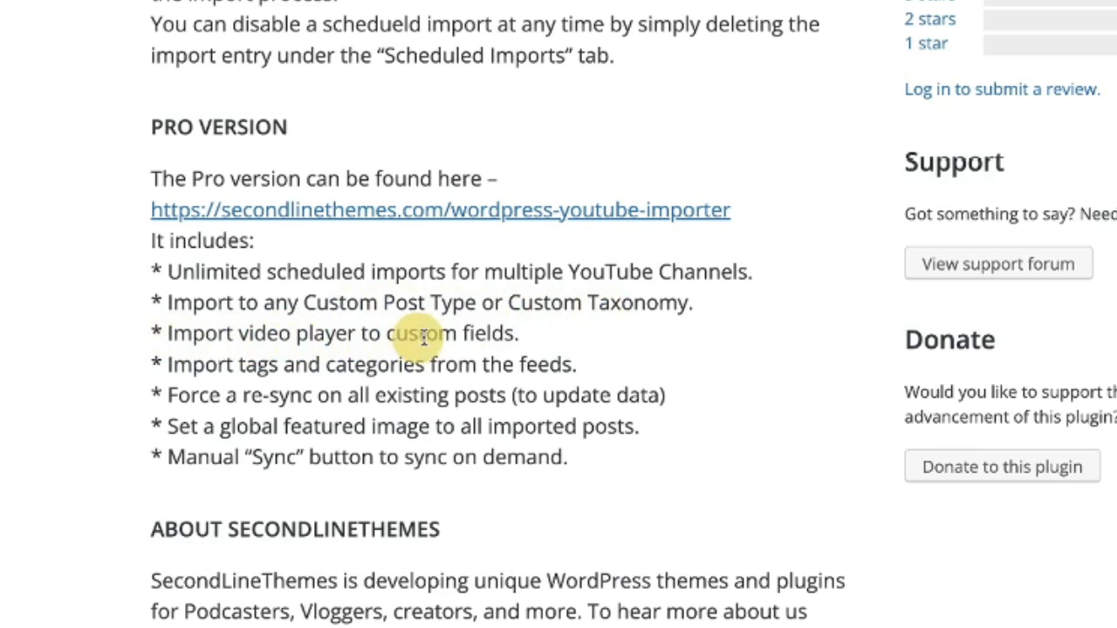
{"action": "mouse_move", "coordinate": [475, 373]}
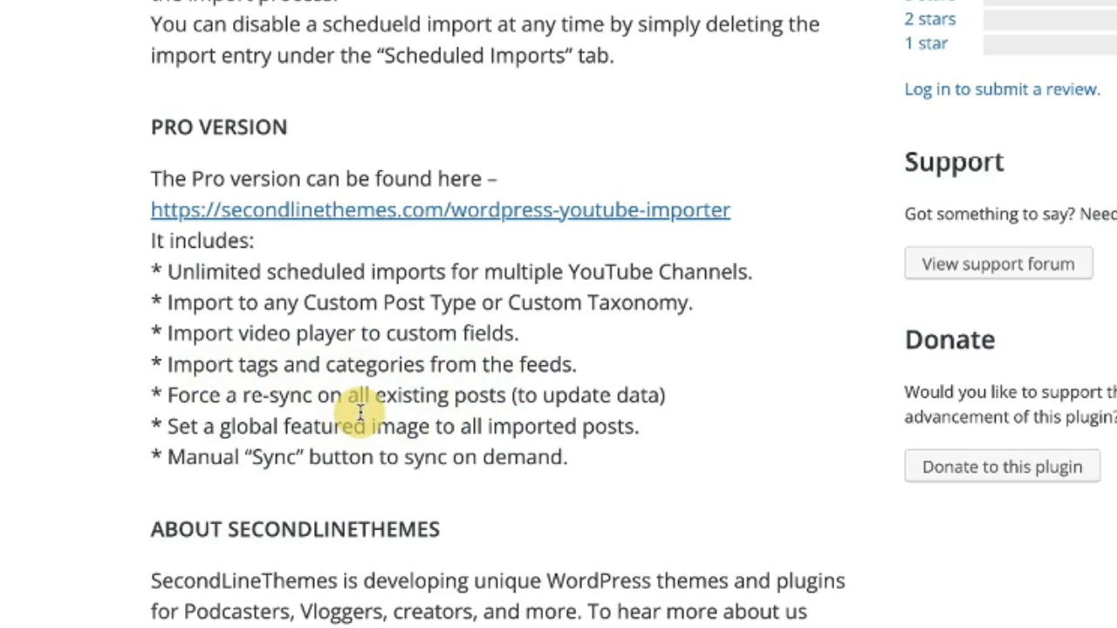
{"action": "mouse_move", "coordinate": [498, 402]}
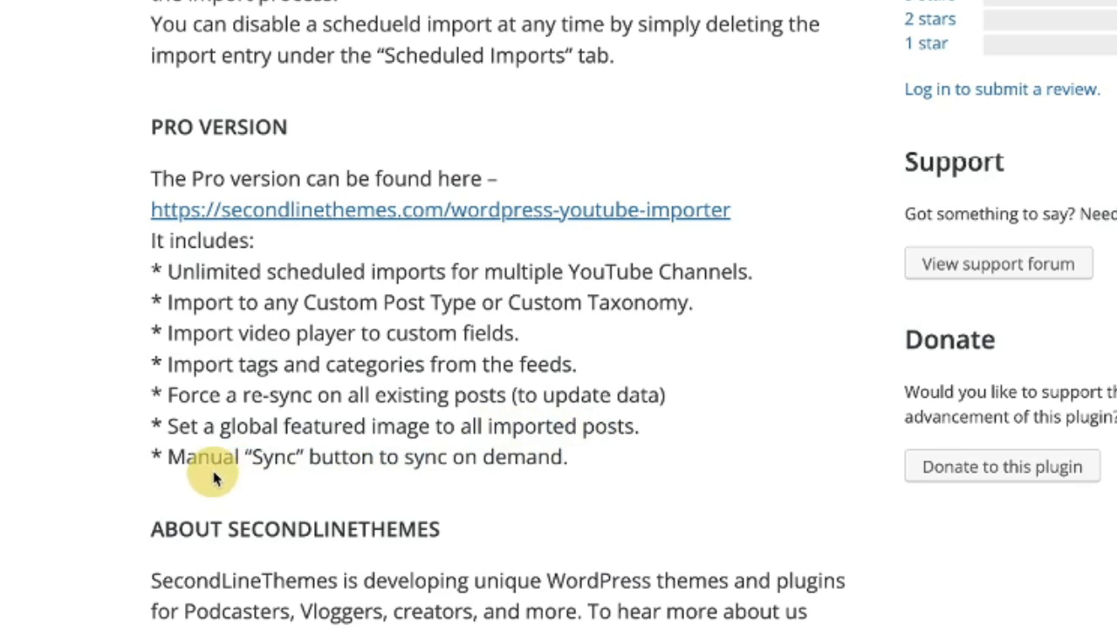
{"action": "mouse_move", "coordinate": [552, 452]}
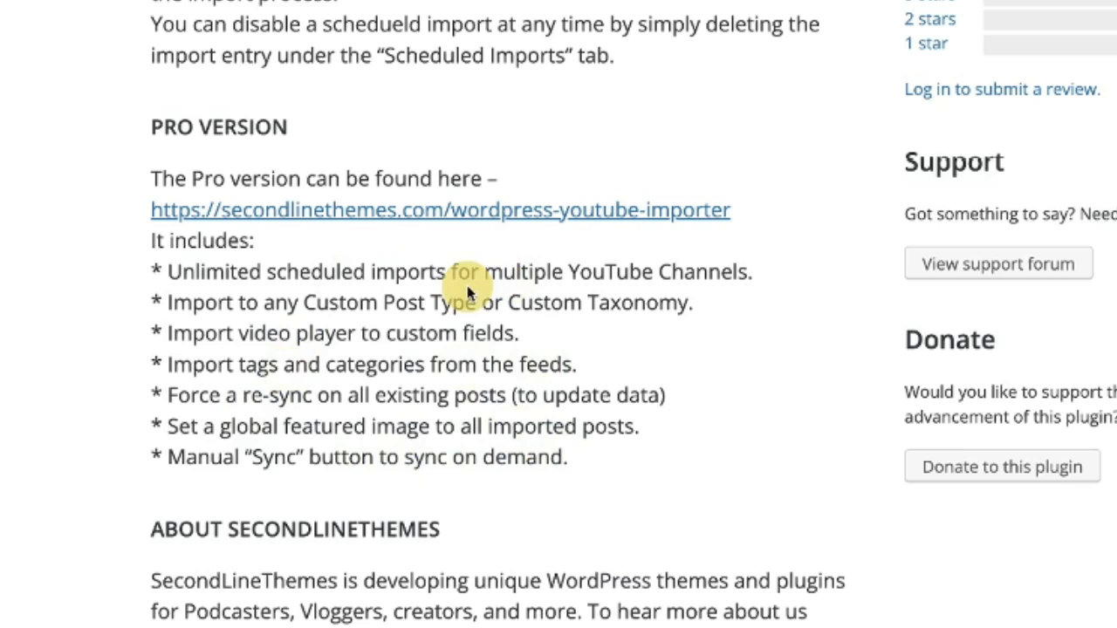
{"action": "mouse_move", "coordinate": [489, 328]}
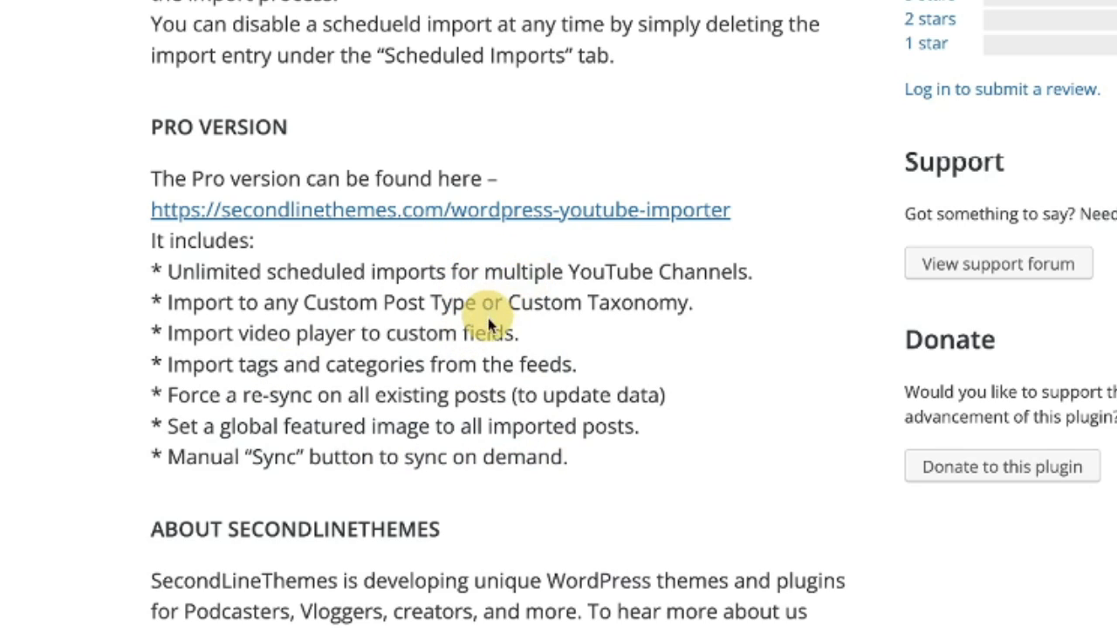